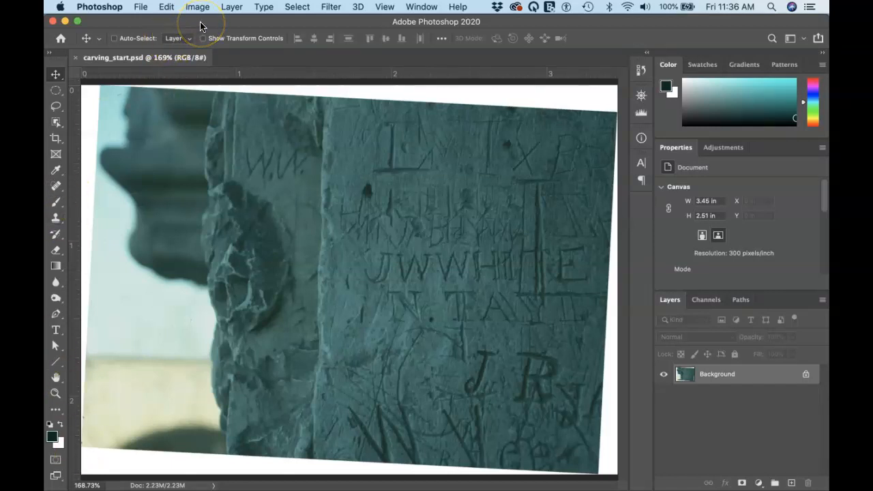
- Open Image > Image Size, showing 3.453 × 2.507 inches at 300 ppi
click(197, 6)
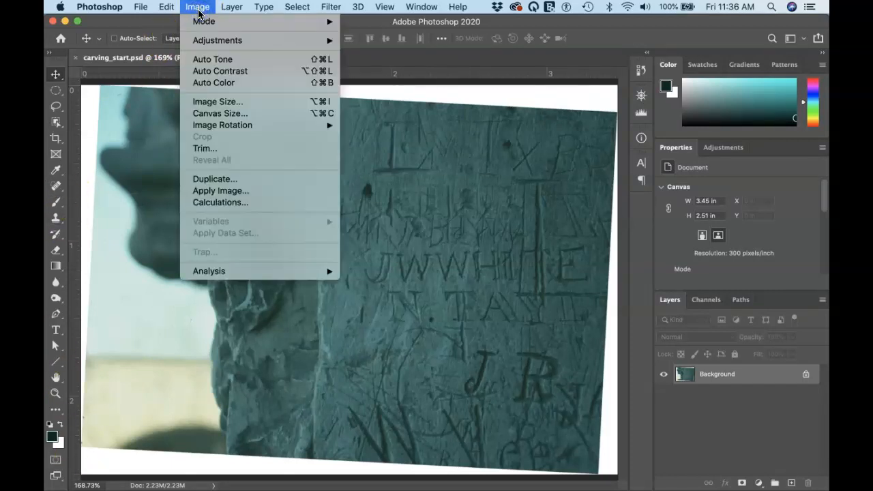
mouse_move(217, 102)
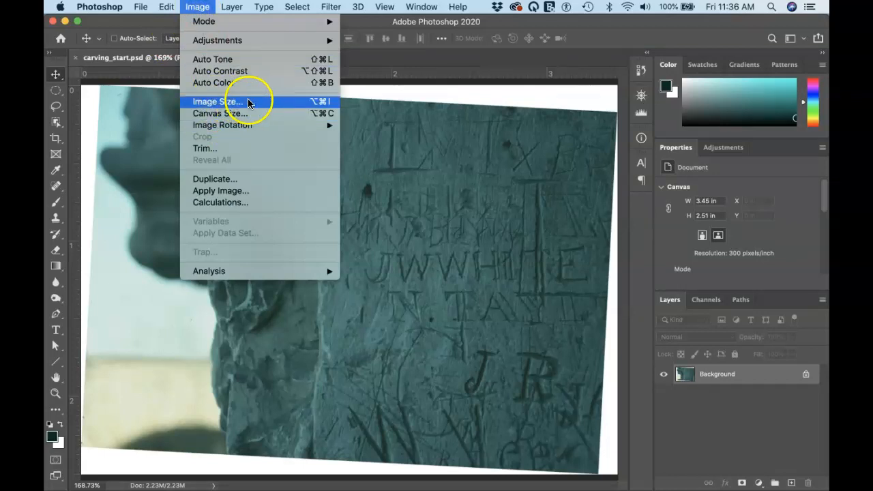
mouse_move(261, 106)
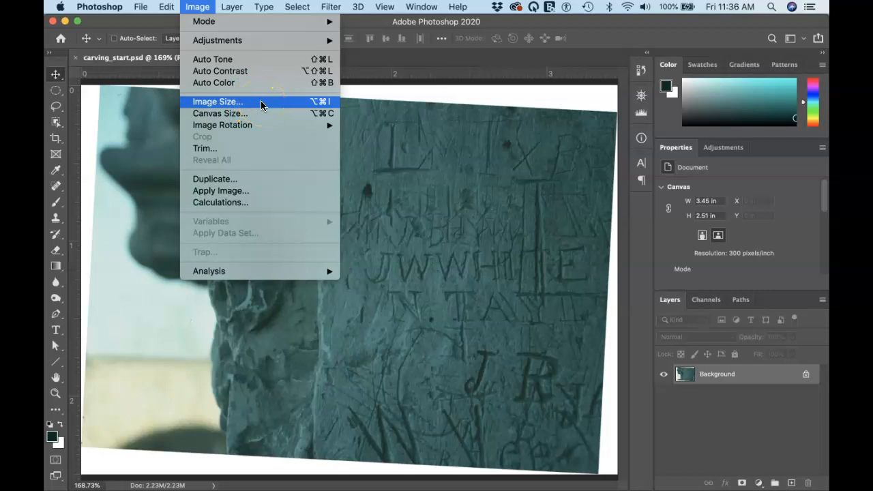
click(217, 101)
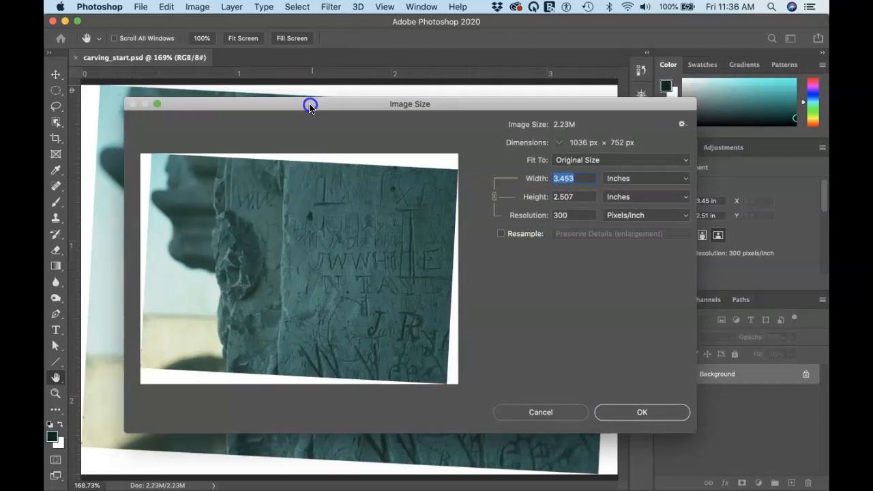
mouse_move(529, 160)
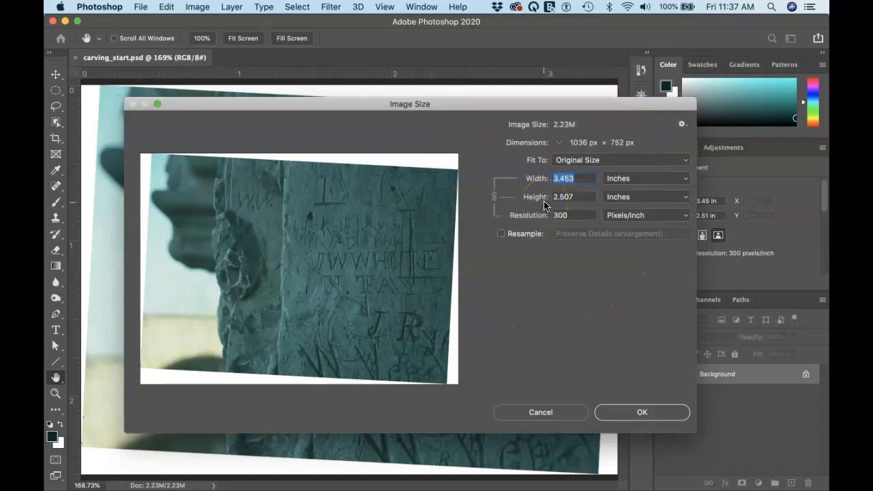
mouse_move(560, 228)
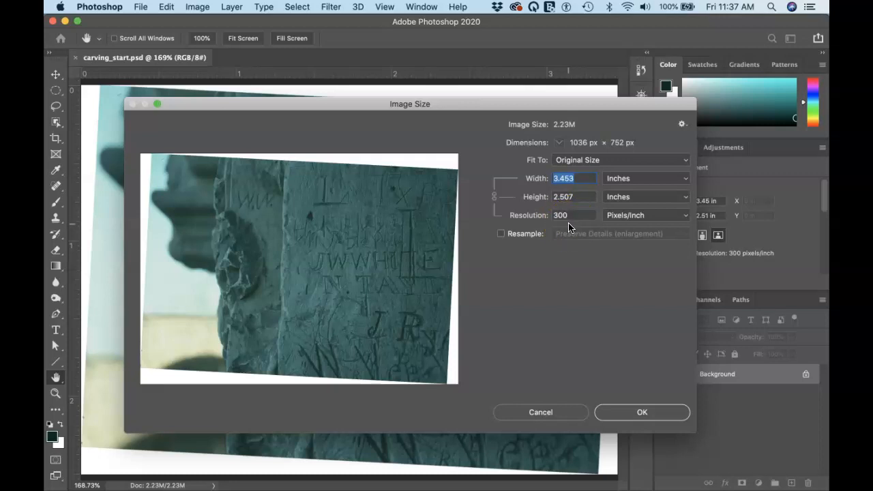
- Turn on Resample and enter a Height of 5 inches (2066 × 1500 px)
click(501, 233)
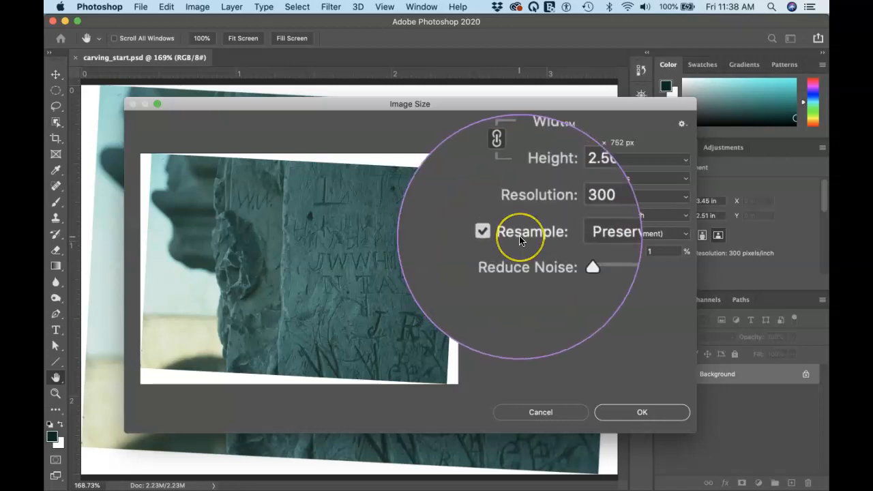
mouse_move(532, 232)
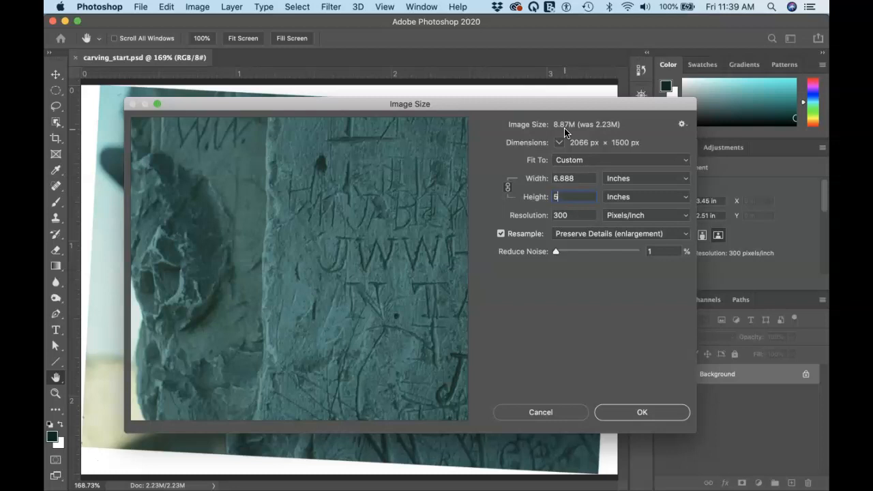
text(5)
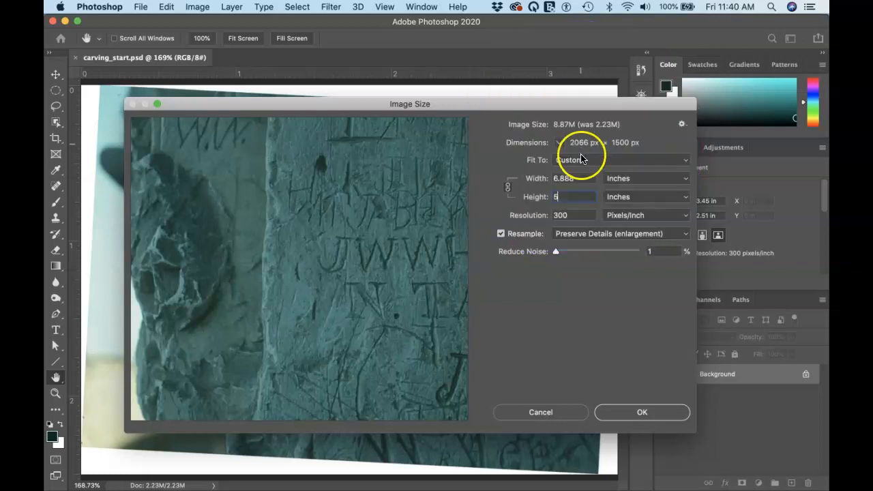
mouse_move(538, 256)
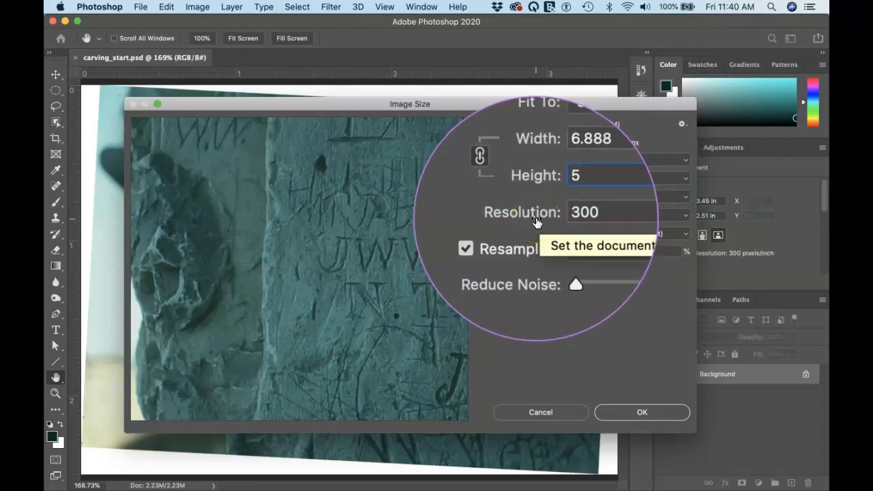
- Set Resolution to 150 ppi with Resample off and apply the resize
click(607, 175)
text(150)
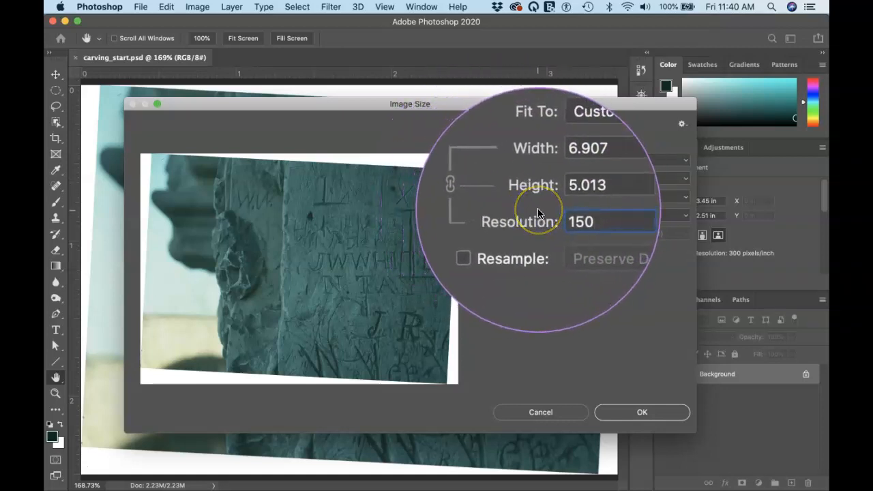
mouse_move(539, 218)
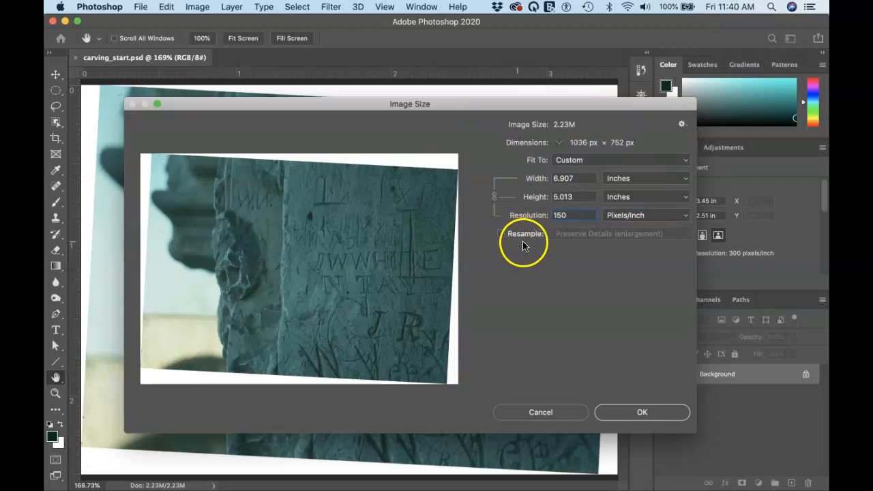
click(501, 233)
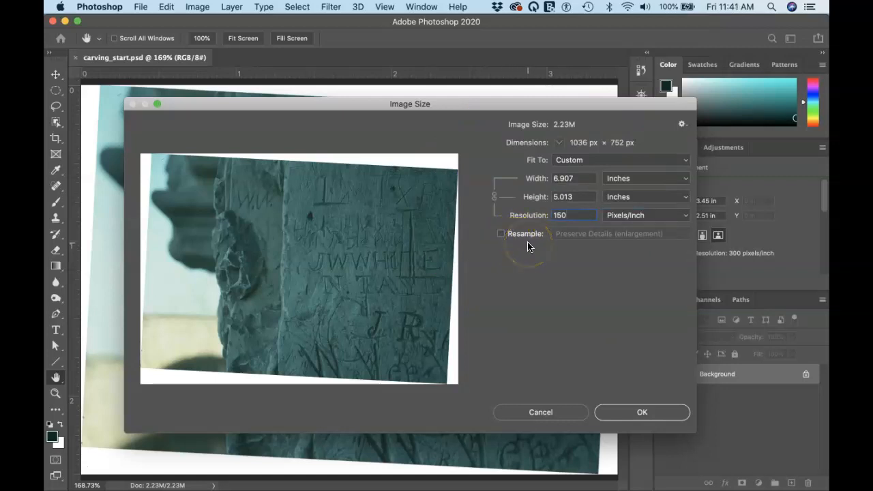
click(573, 215)
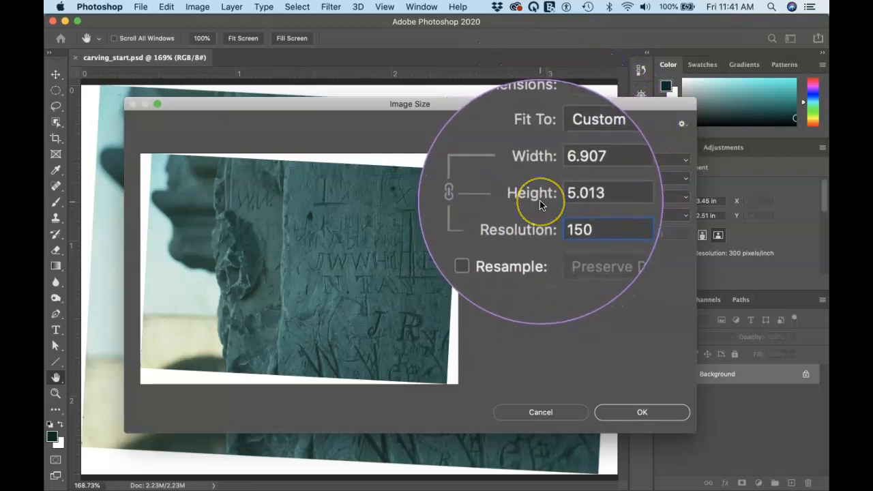
mouse_move(539, 205)
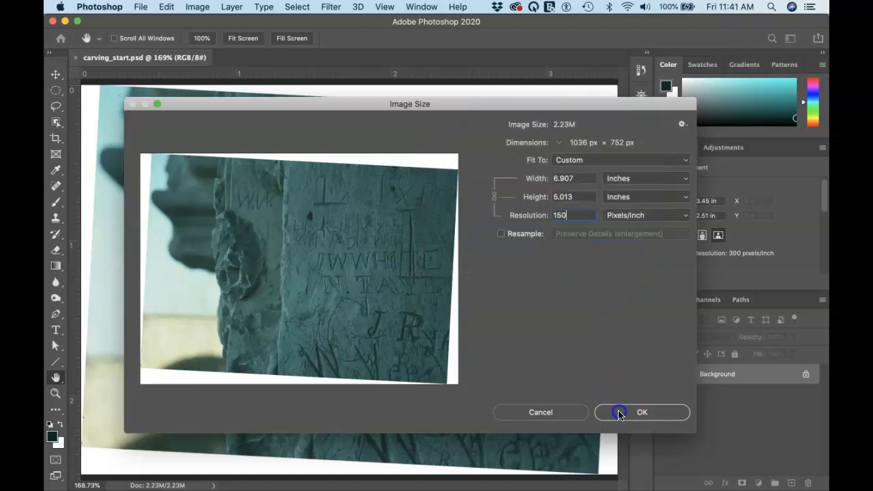
click(641, 412)
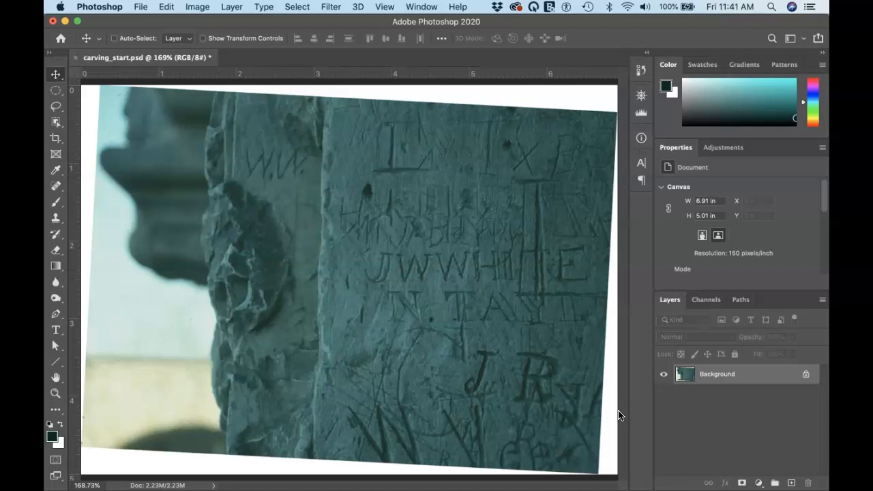
mouse_move(414, 33)
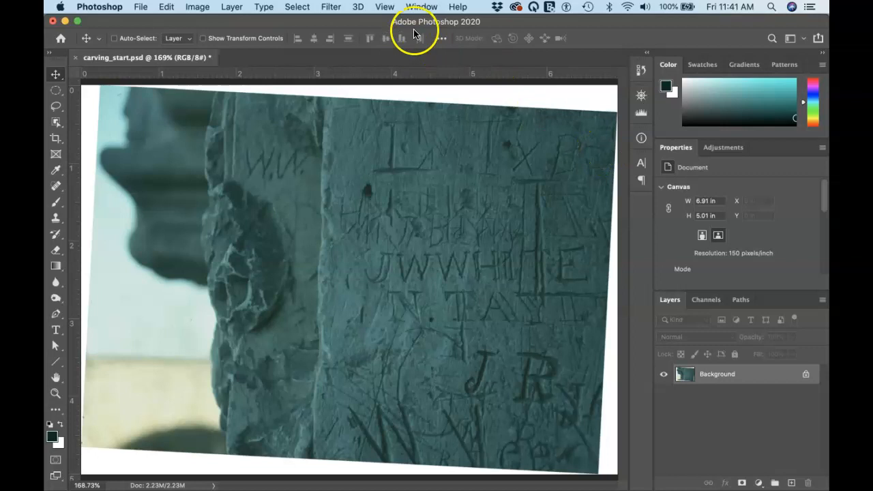
- Show the Histogram panel from the Window menu
click(421, 6)
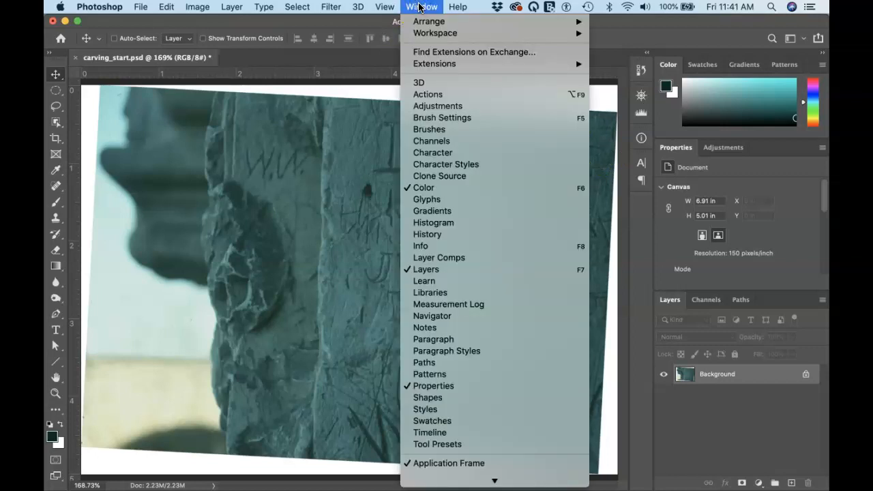
mouse_move(433, 222)
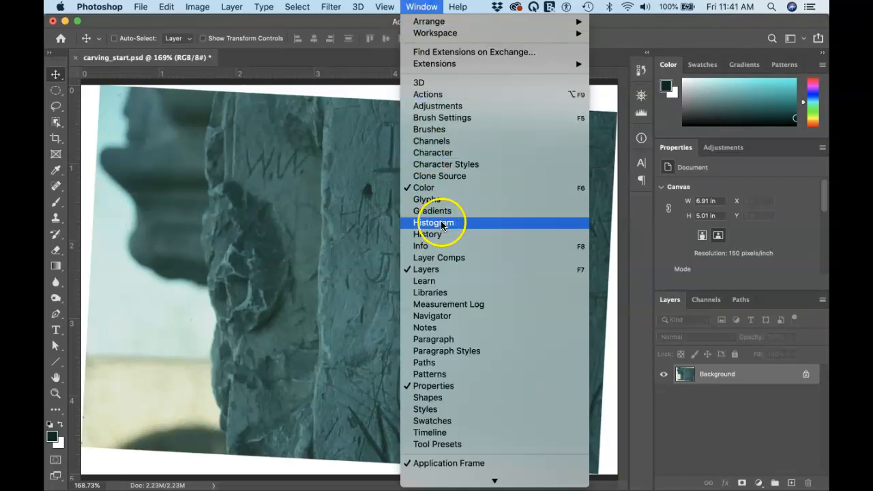
click(435, 223)
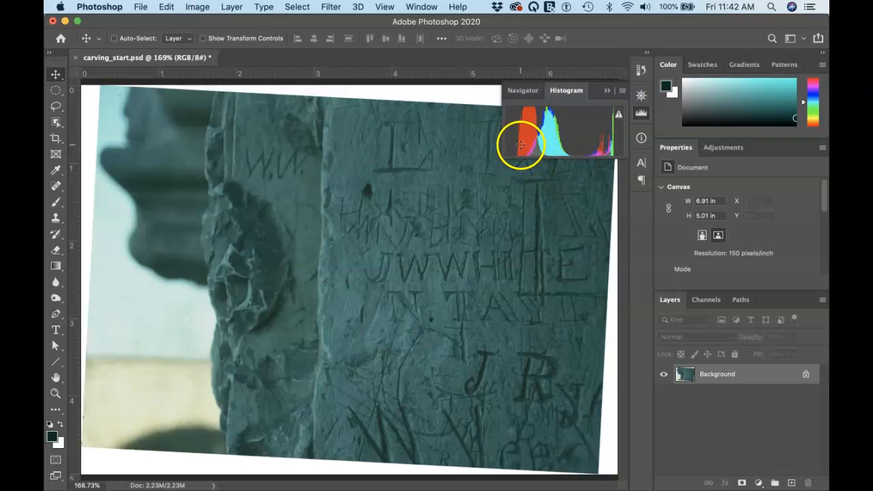
mouse_move(559, 114)
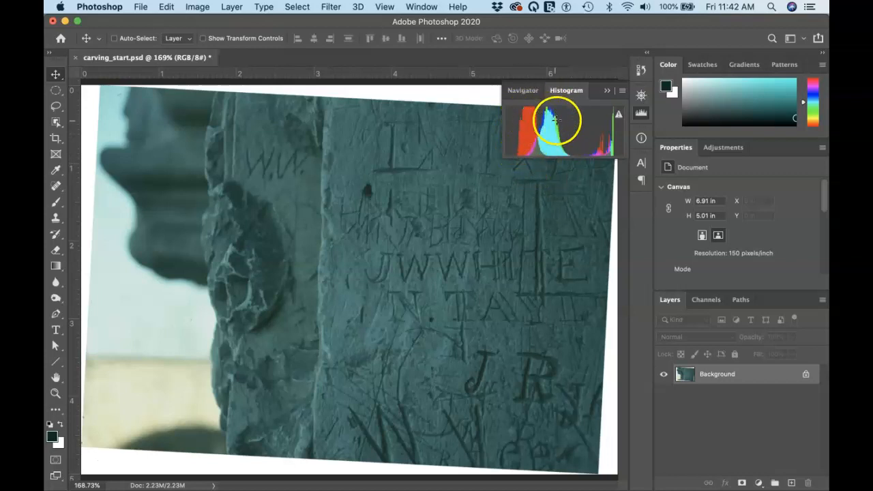
mouse_move(556, 150)
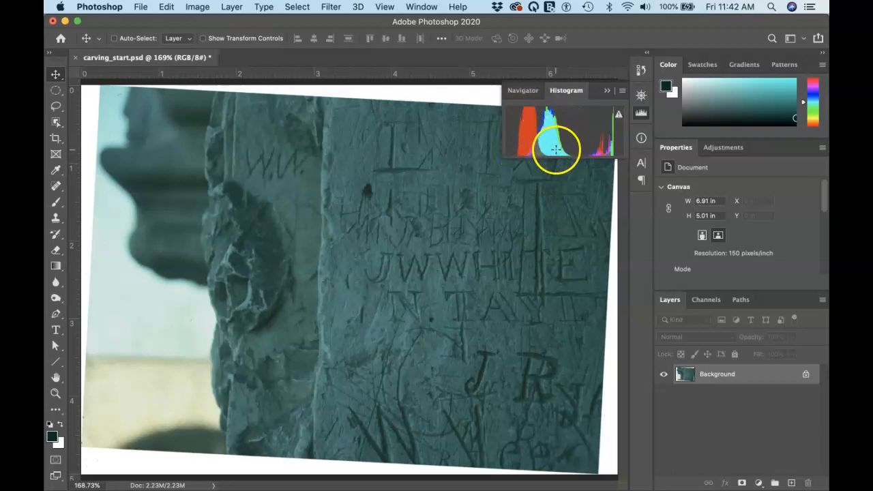
mouse_move(596, 137)
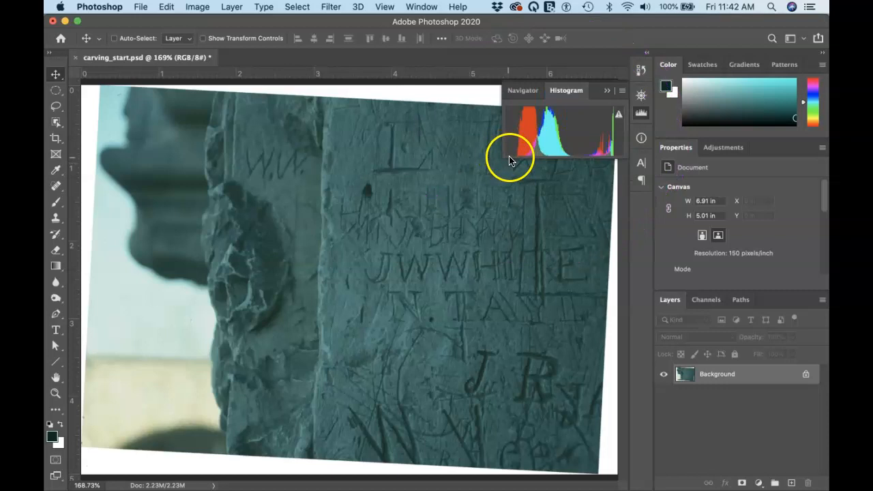
mouse_move(609, 161)
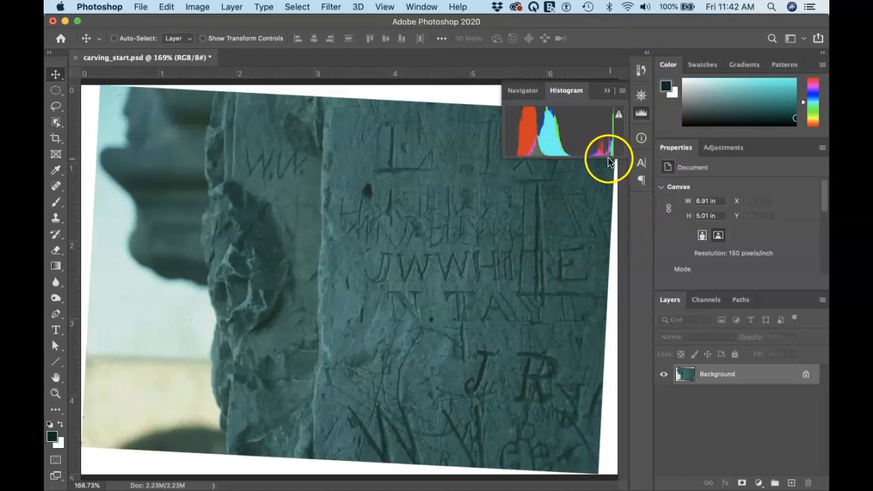
mouse_move(597, 169)
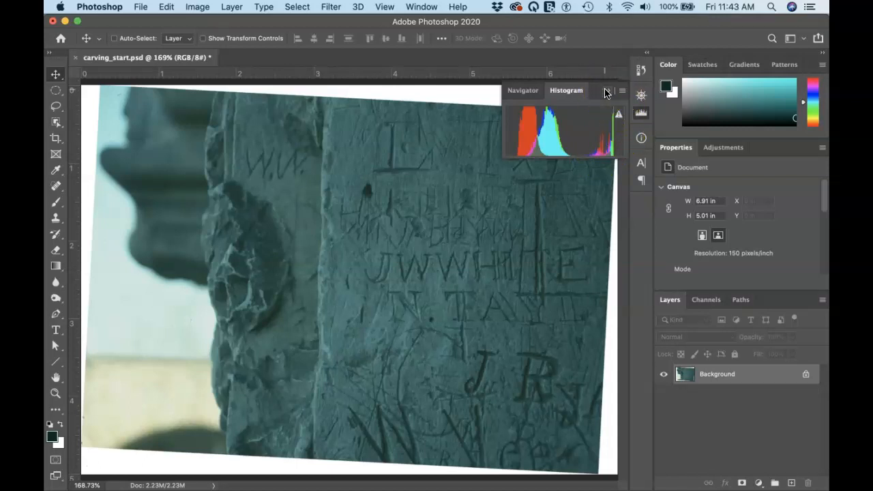
- Close the floating Histogram panel and select the Crop tool
click(606, 91)
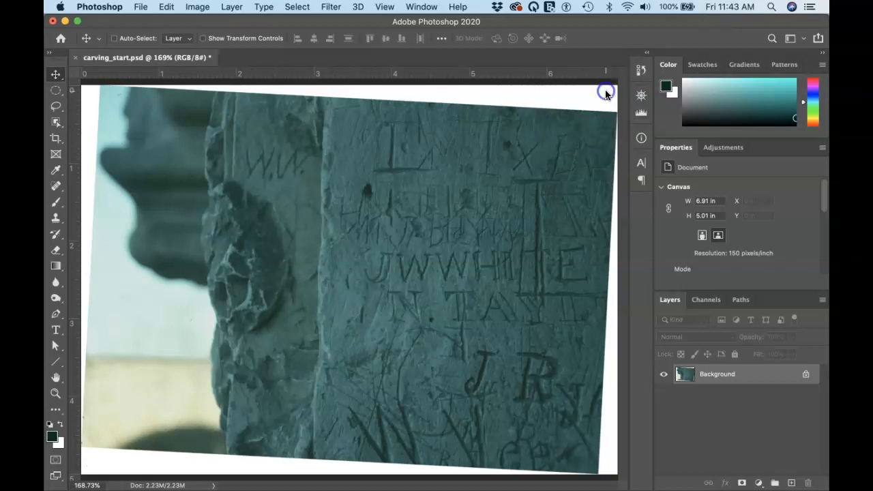
mouse_move(311, 226)
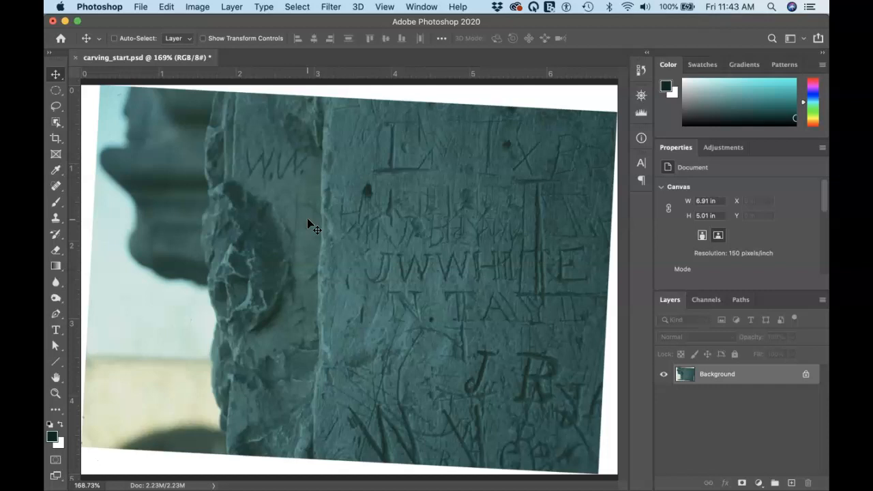
click(56, 139)
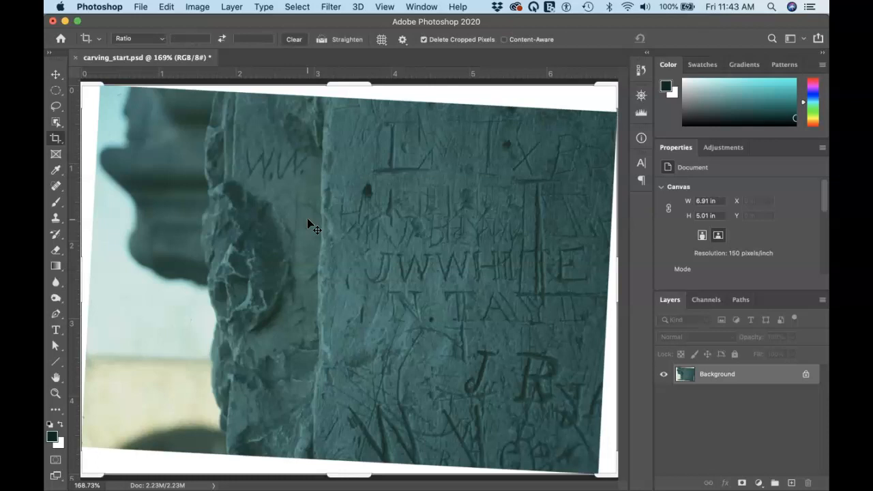
mouse_move(355, 106)
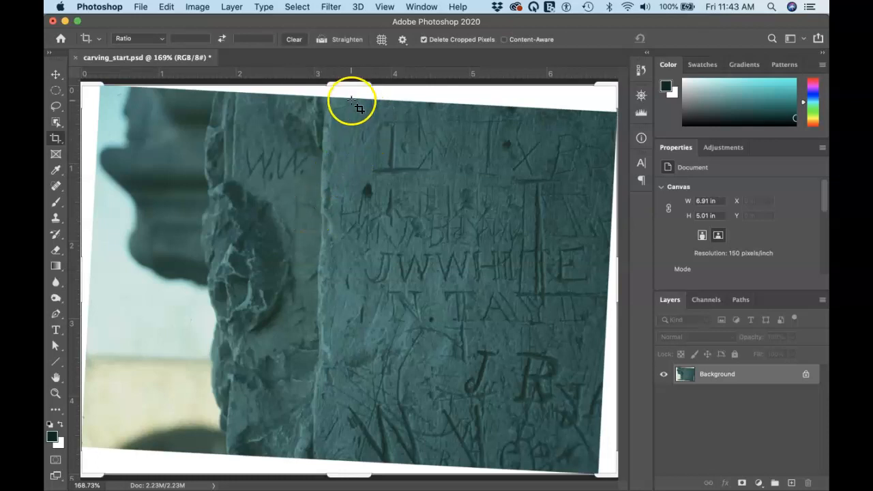
mouse_move(354, 92)
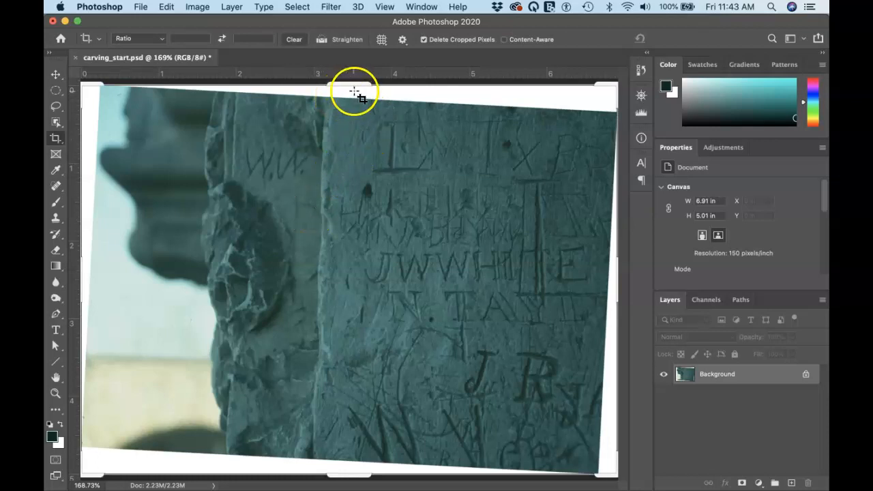
- Rotate the crop about -1.9° and trim the top and bottom edges inside the photo
drag(354, 89, 354, 87)
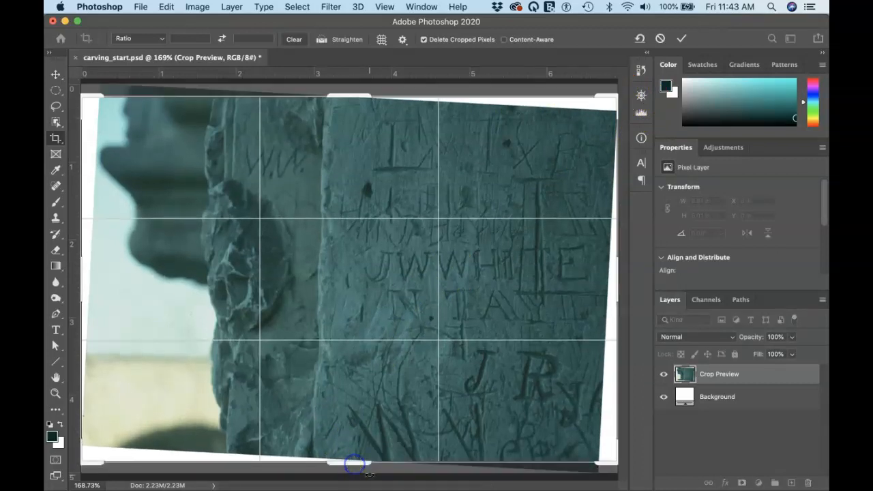
mouse_move(429, 249)
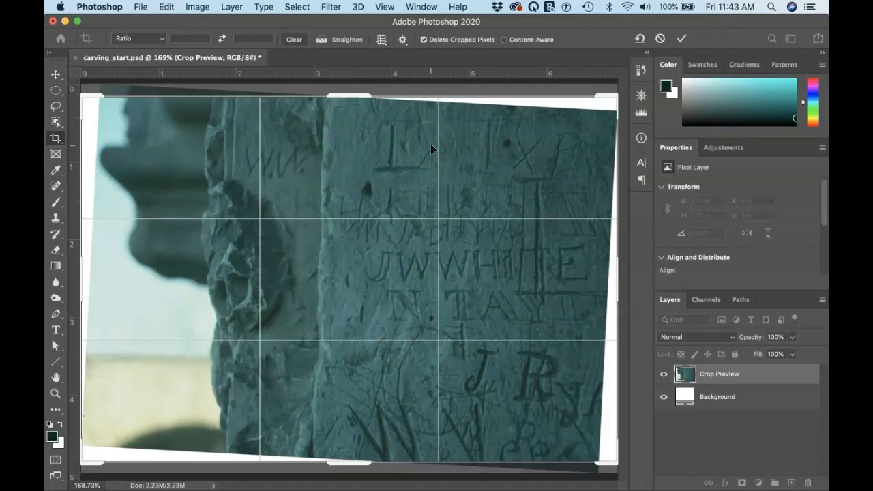
mouse_move(444, 91)
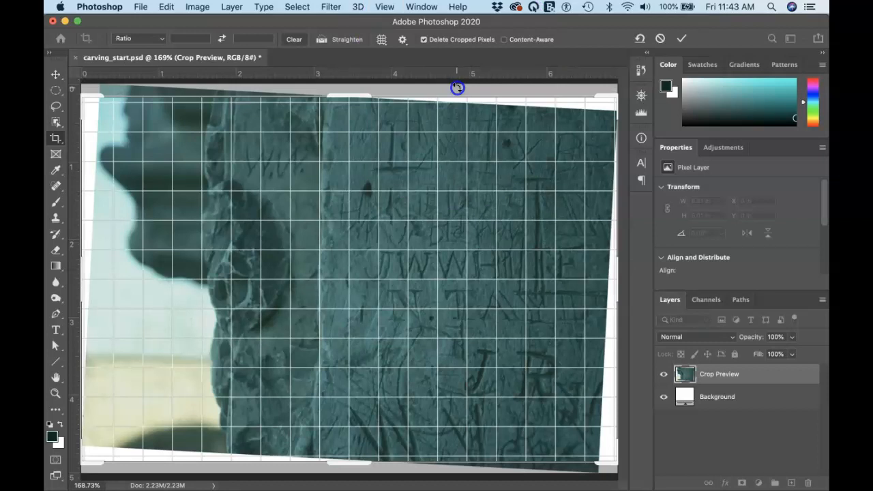
drag(457, 88, 451, 83)
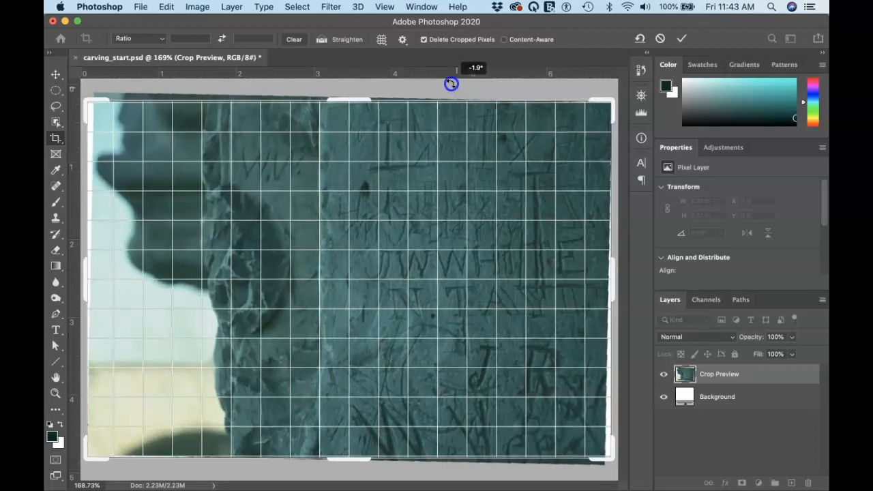
drag(451, 83, 446, 82)
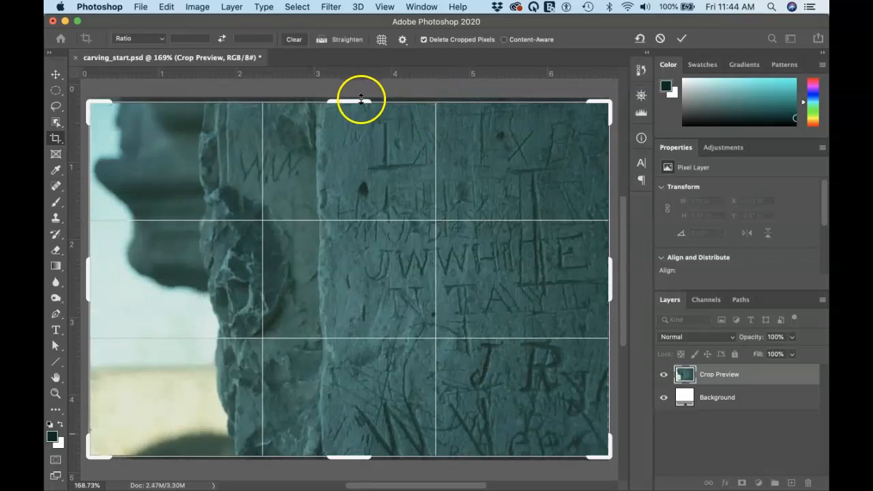
drag(360, 99, 360, 96)
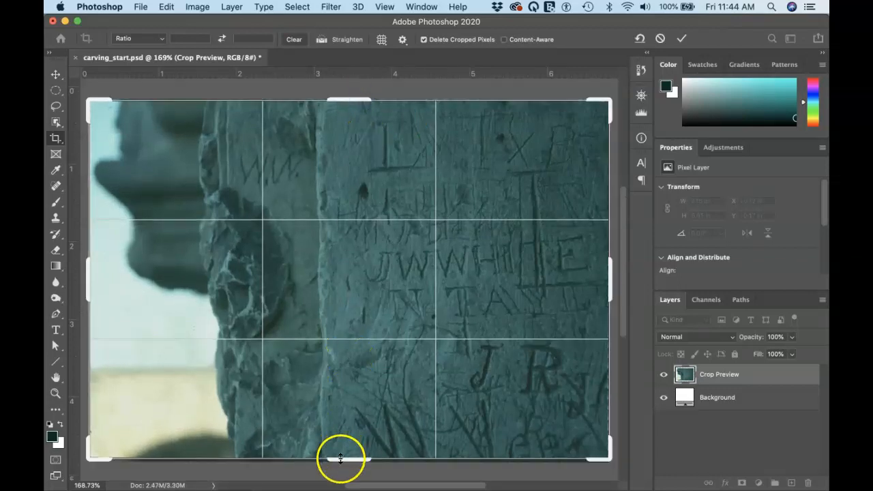
drag(341, 458, 344, 461)
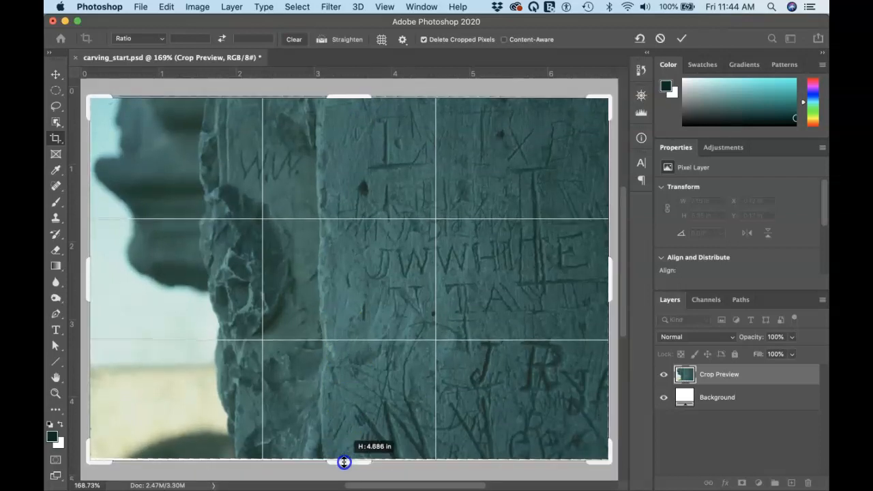
drag(344, 463, 344, 460)
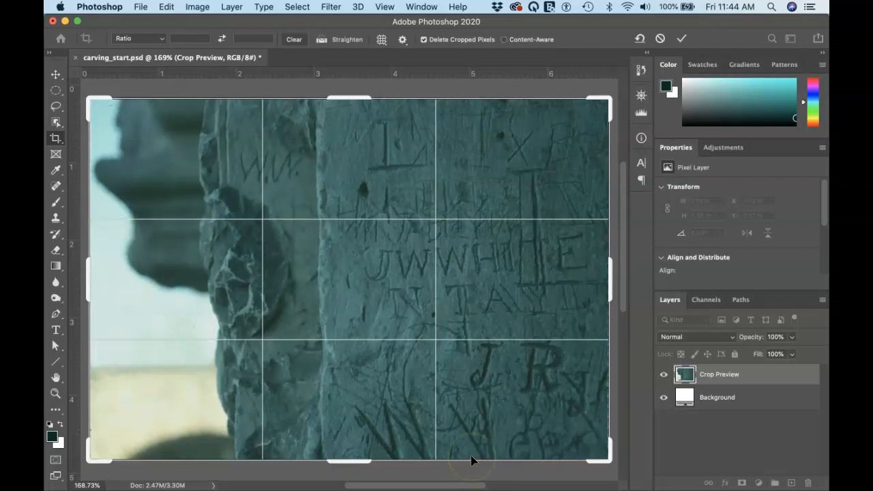
mouse_move(262, 277)
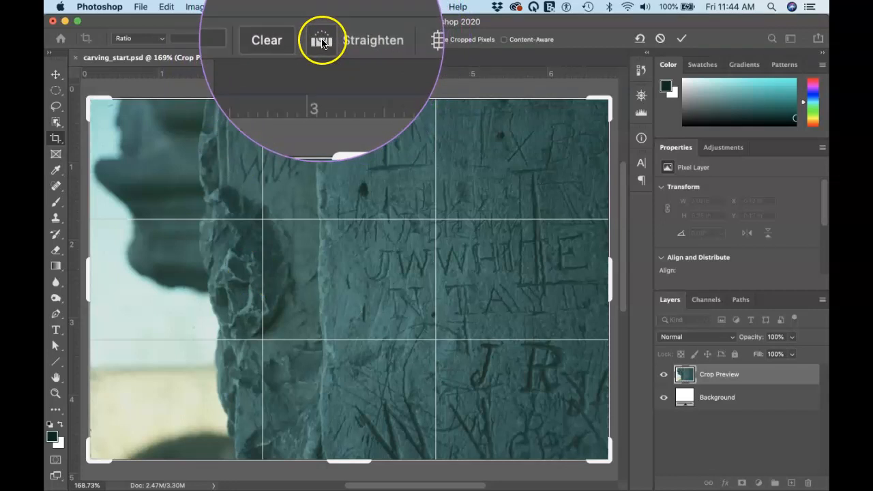
mouse_move(322, 39)
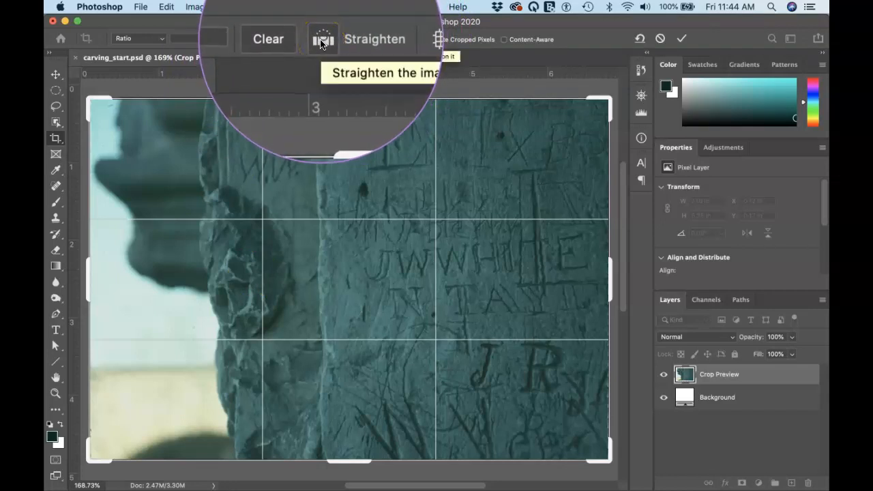
mouse_move(177, 44)
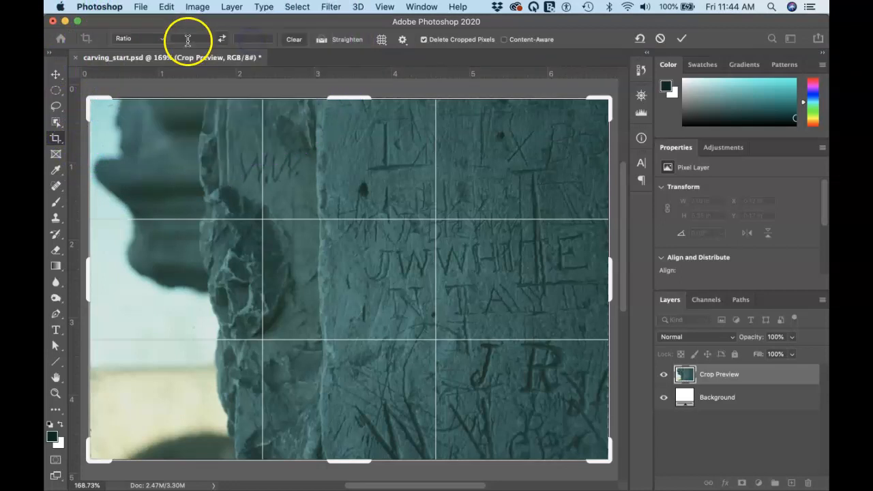
mouse_move(293, 73)
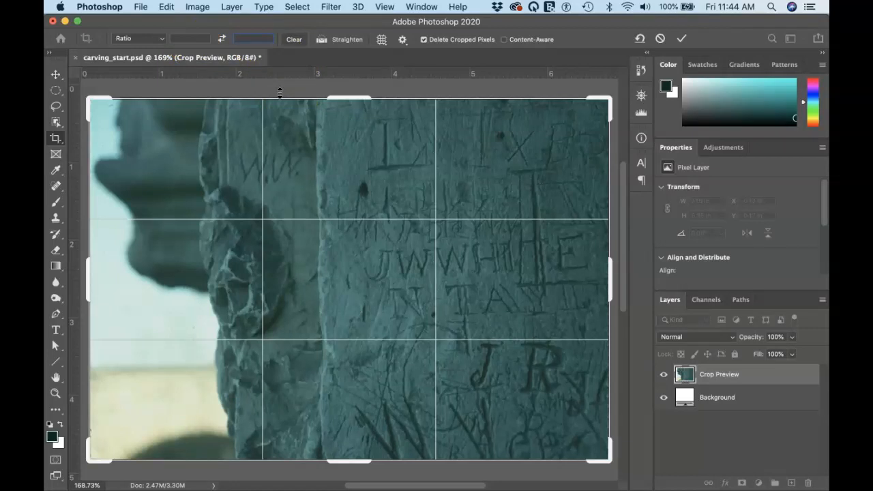
mouse_move(256, 77)
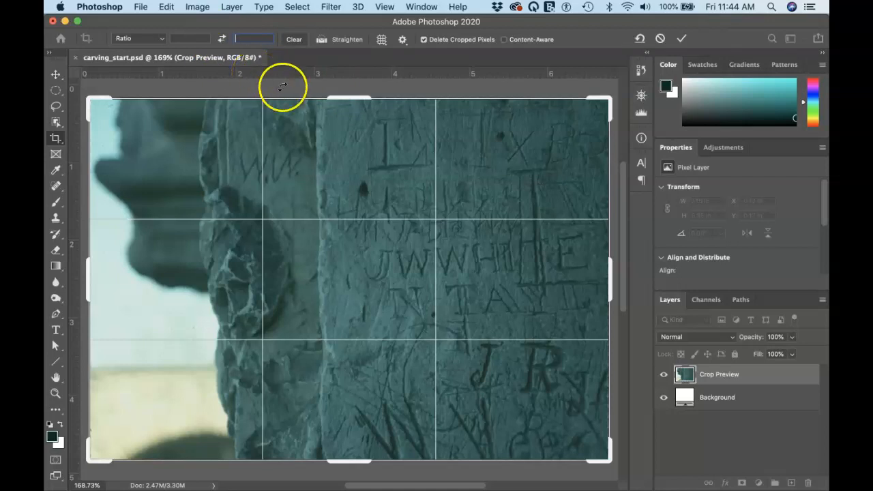
mouse_move(333, 225)
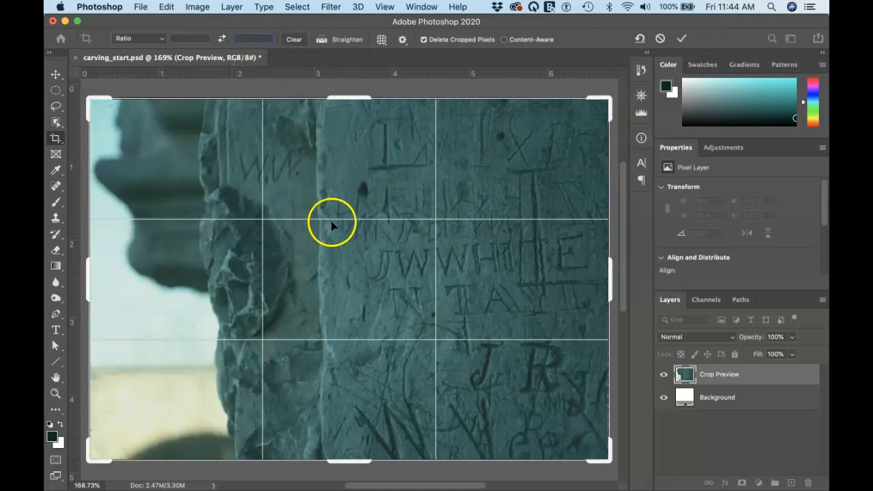
mouse_move(436, 339)
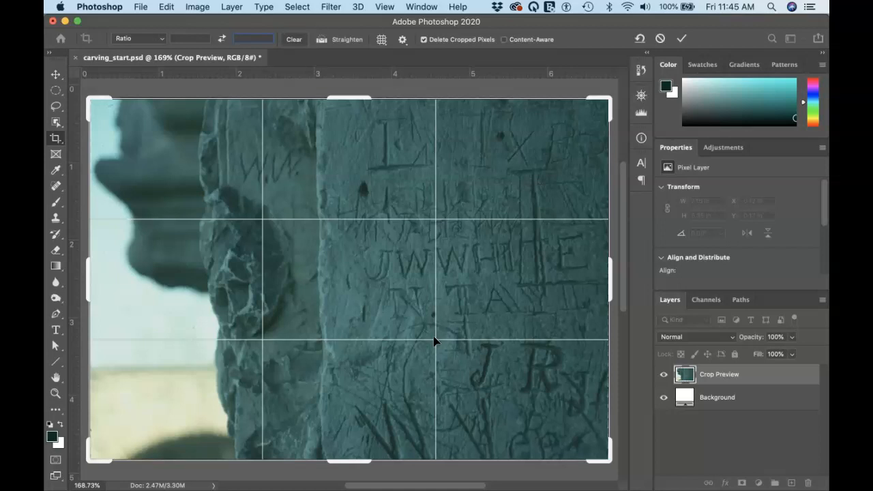
mouse_move(680, 67)
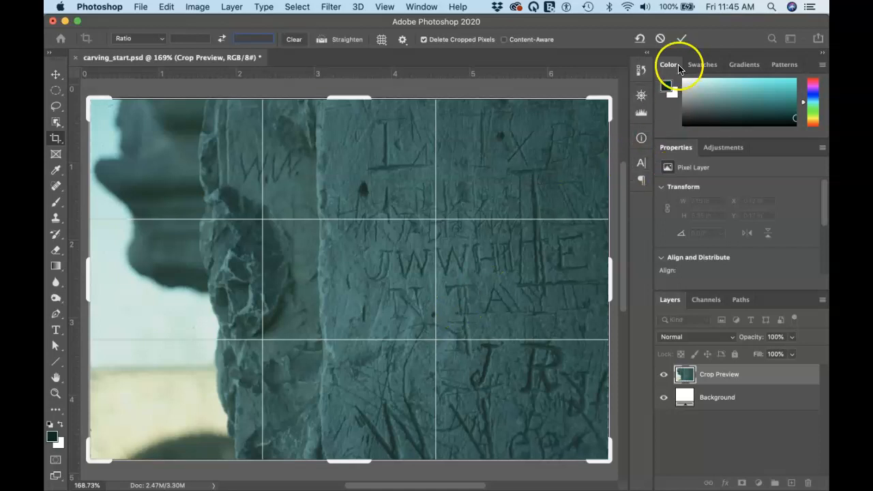
mouse_move(681, 39)
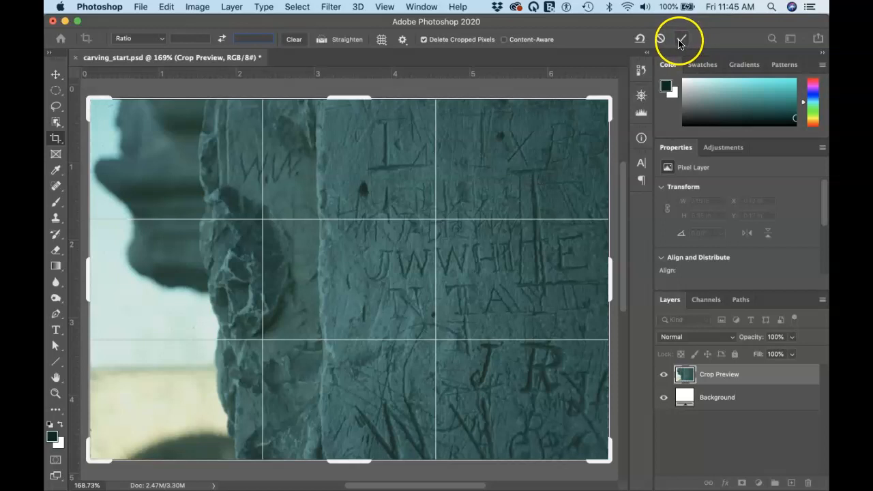
mouse_move(496, 191)
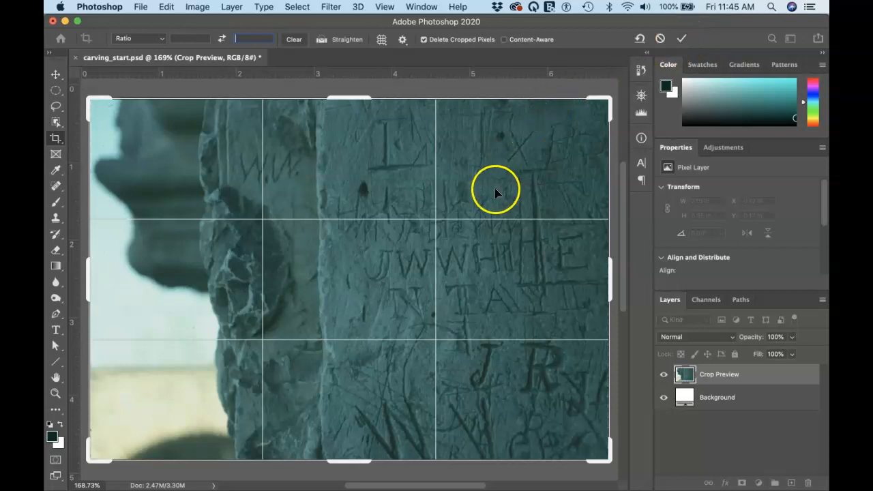
- Commit the straightened crop, giving a 6.69 × 4.65 inch canvas
click(680, 38)
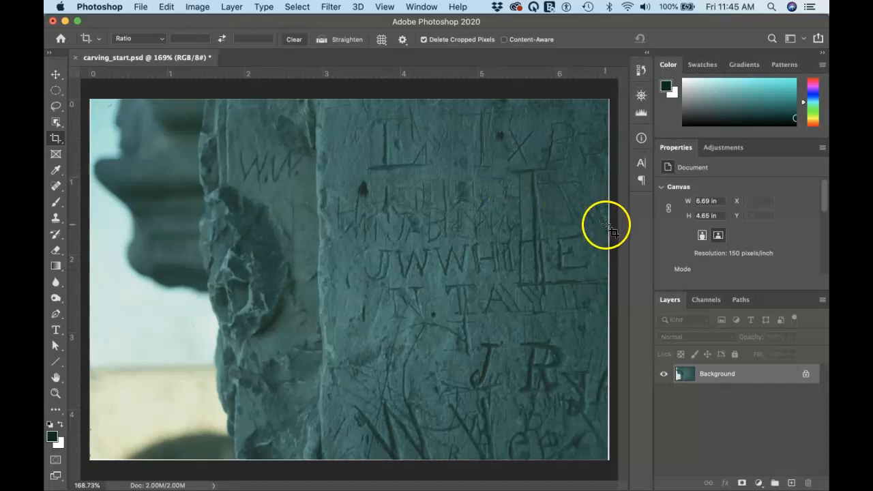
- Pull the crop's right and bottom edges in and commit at 6.65 × 4.63 inches
click(55, 139)
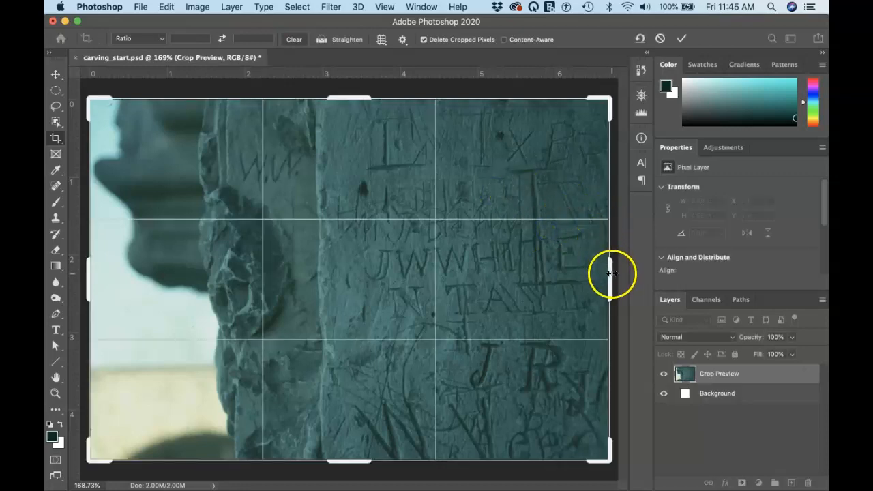
drag(610, 275, 605, 275)
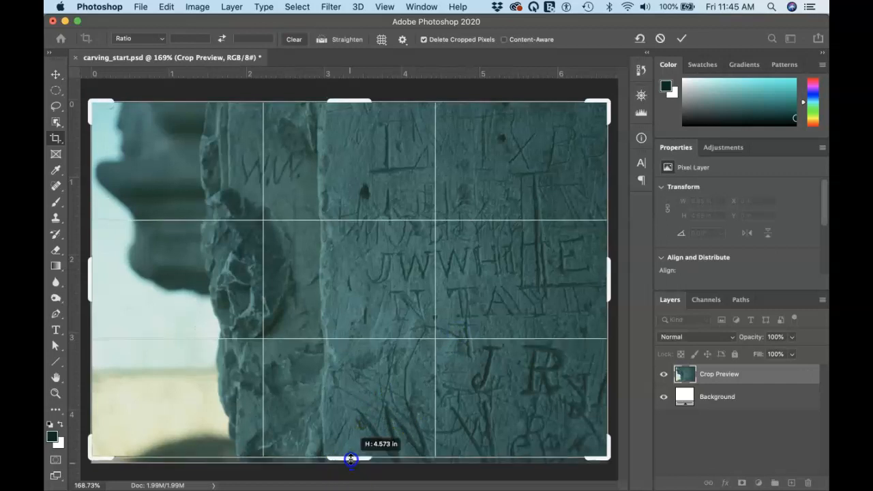
drag(350, 459, 350, 462)
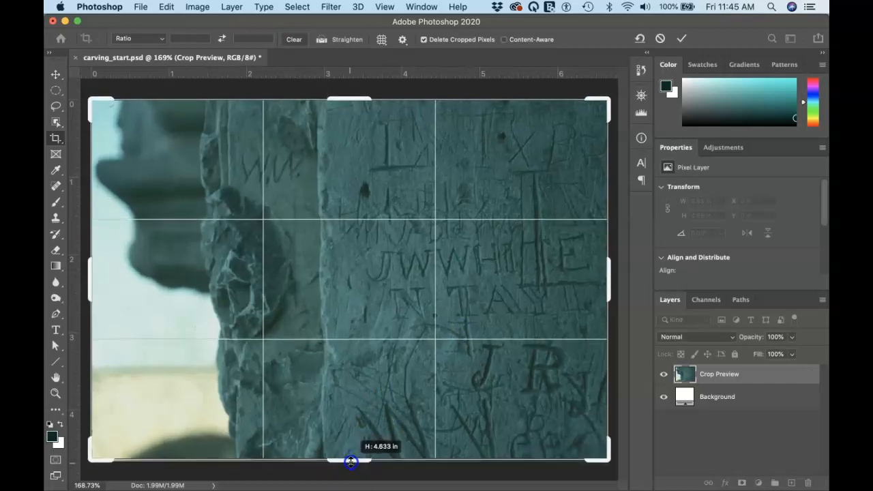
click(681, 38)
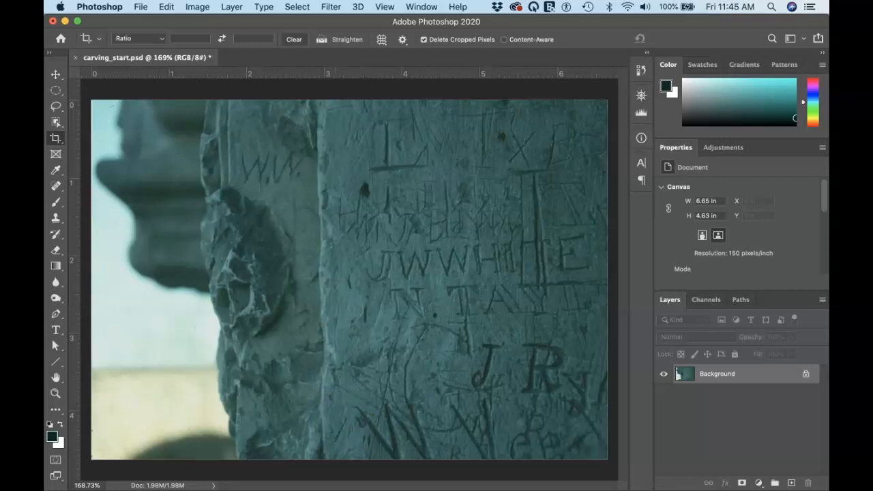
mouse_move(310, 69)
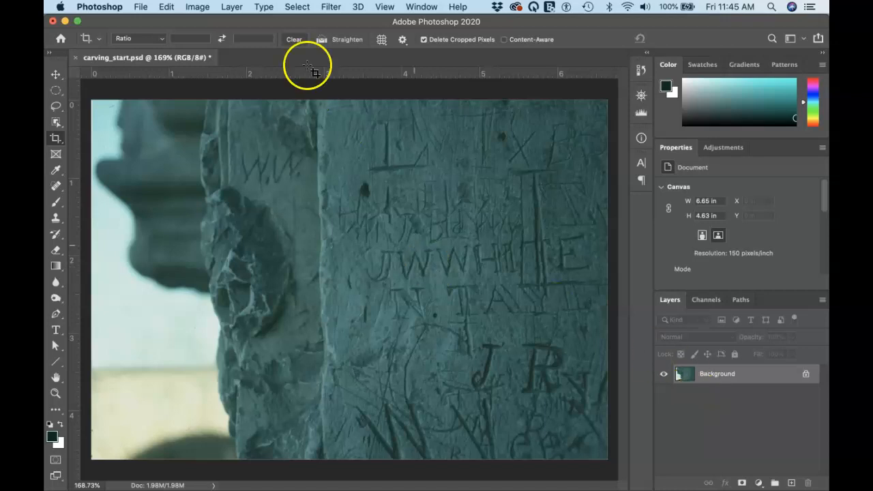
click(197, 7)
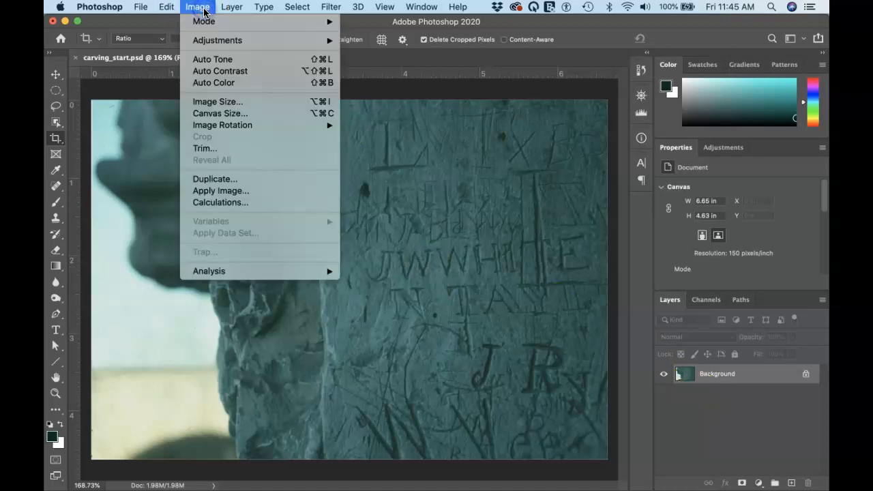
mouse_move(218, 40)
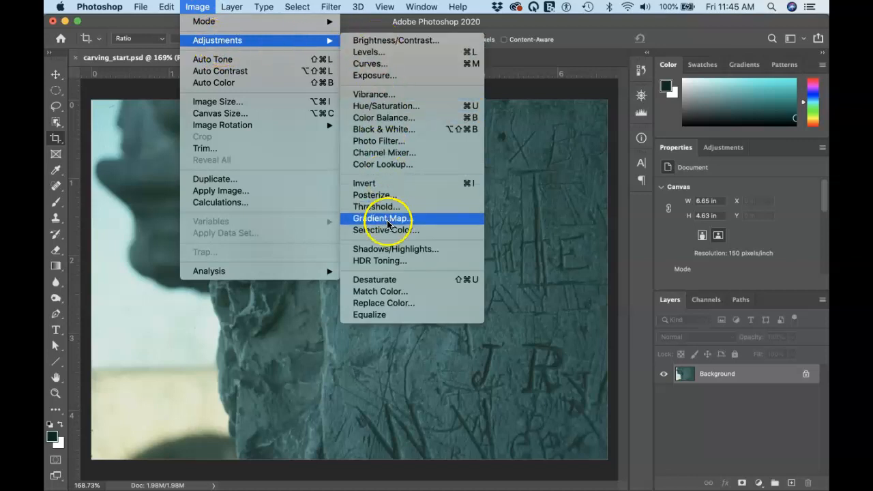
mouse_move(397, 40)
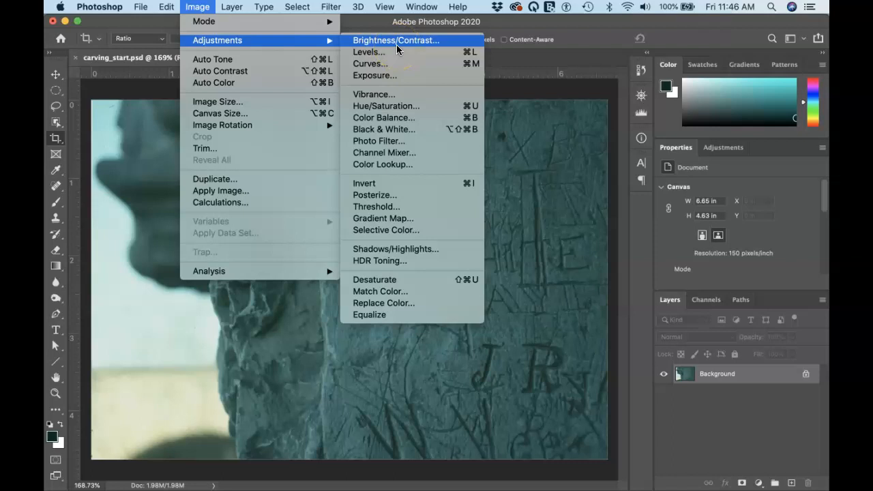
mouse_move(395, 64)
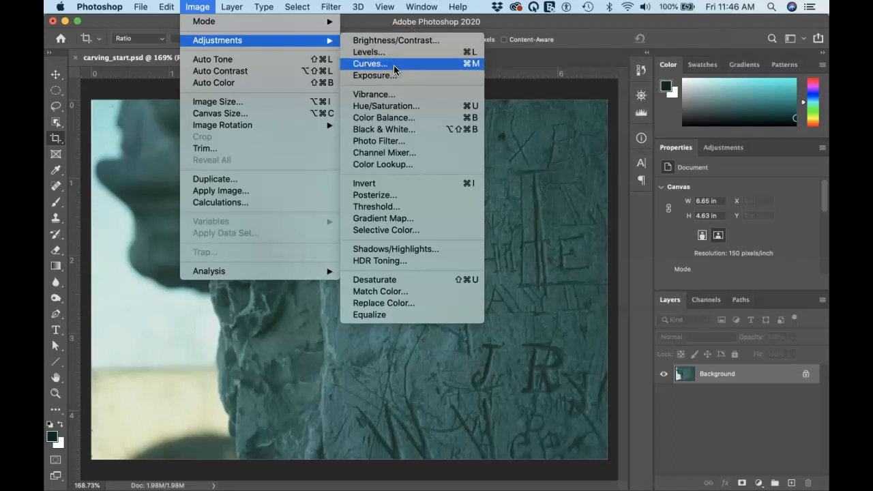
mouse_move(383, 152)
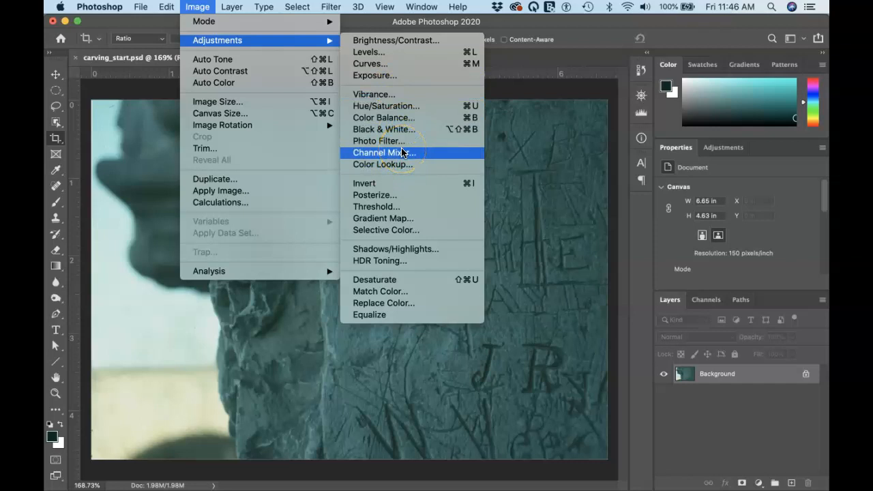
mouse_move(395, 183)
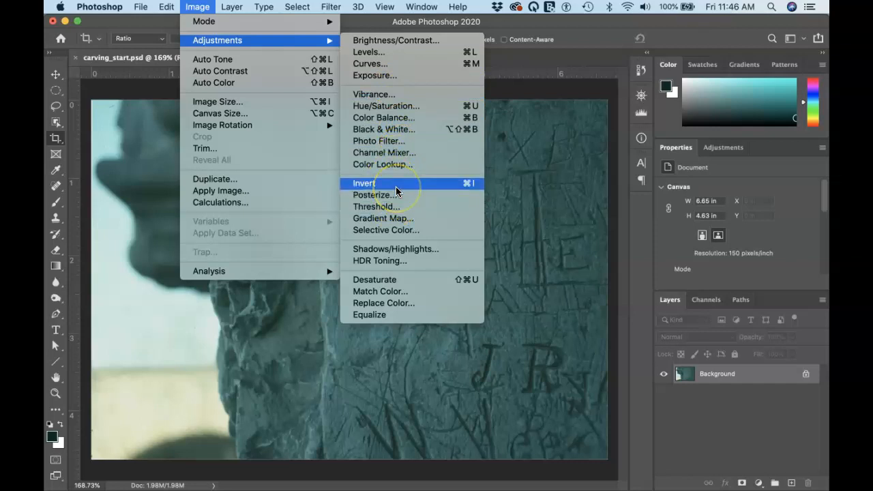
mouse_move(375, 206)
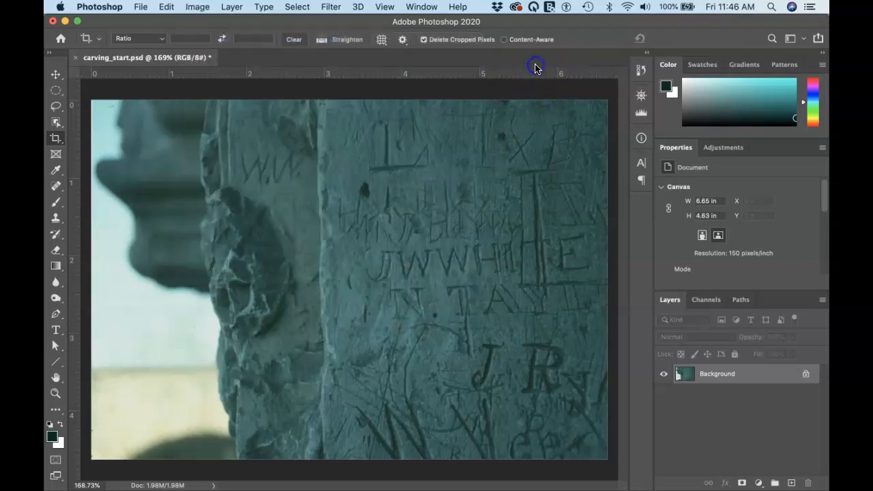
click(197, 7)
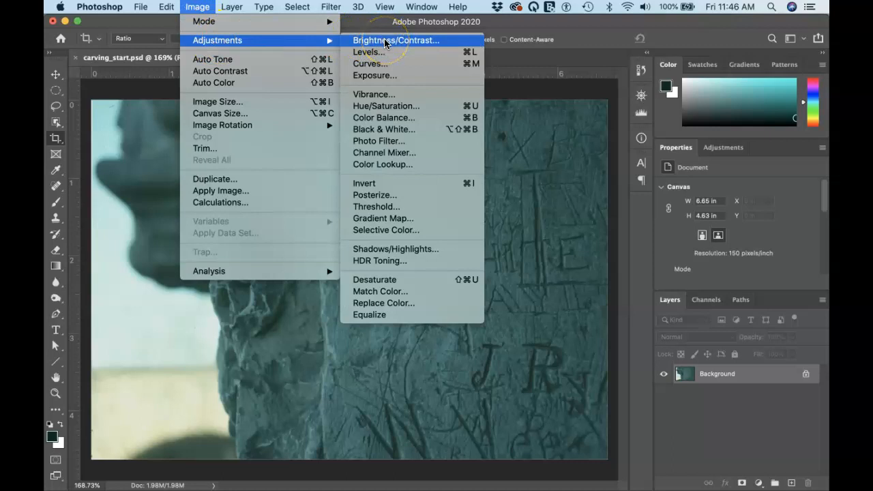
mouse_move(367, 51)
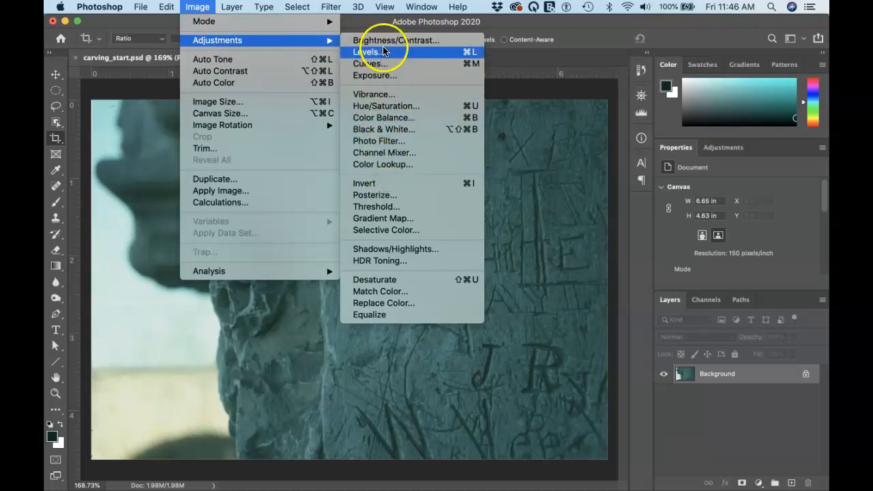
mouse_move(527, 75)
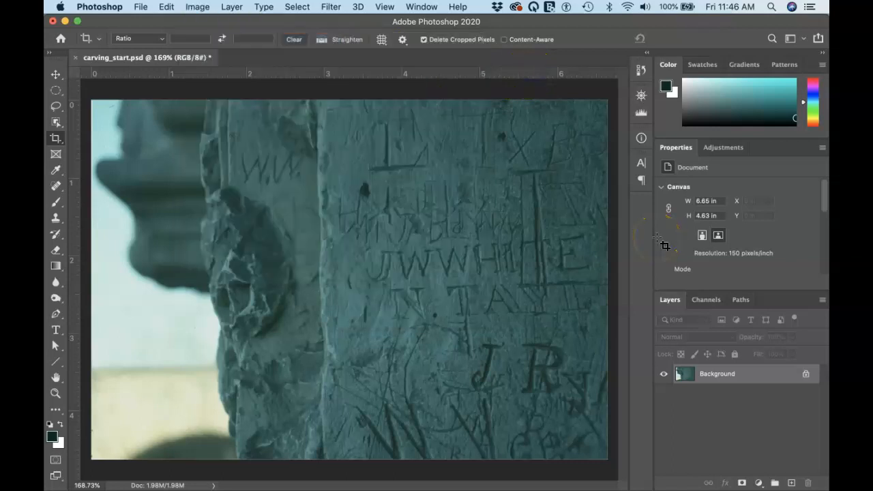
mouse_move(665, 244)
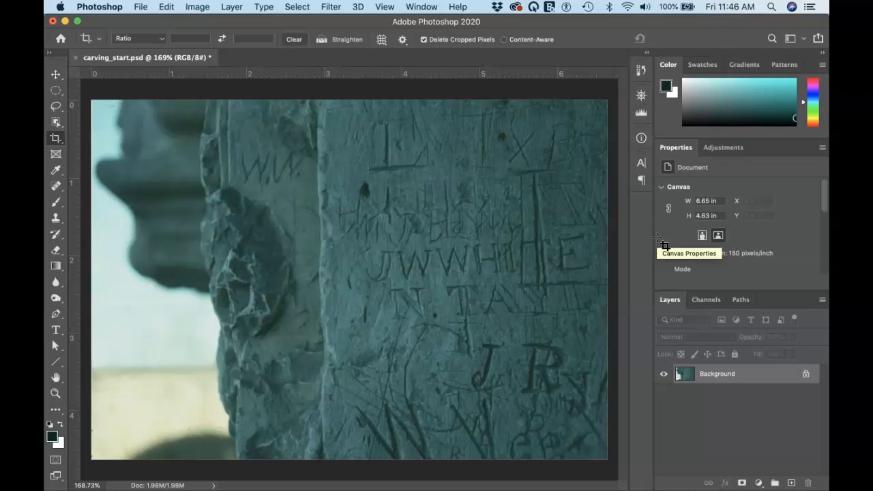
mouse_move(661, 243)
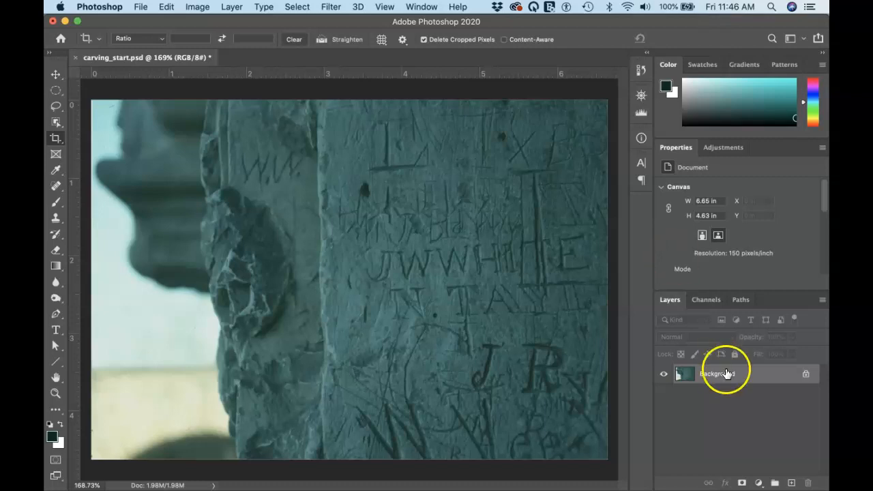
mouse_move(749, 469)
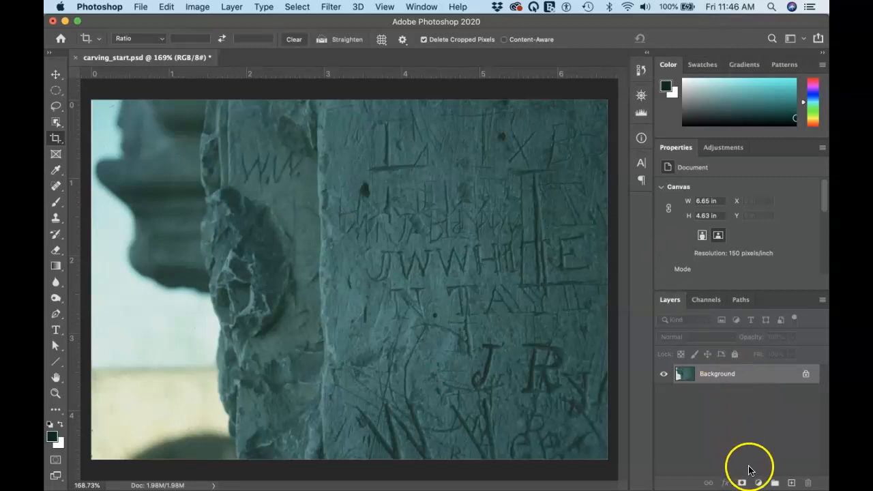
- Open the new fill or adjustment layer menu in the Layers panel
click(758, 483)
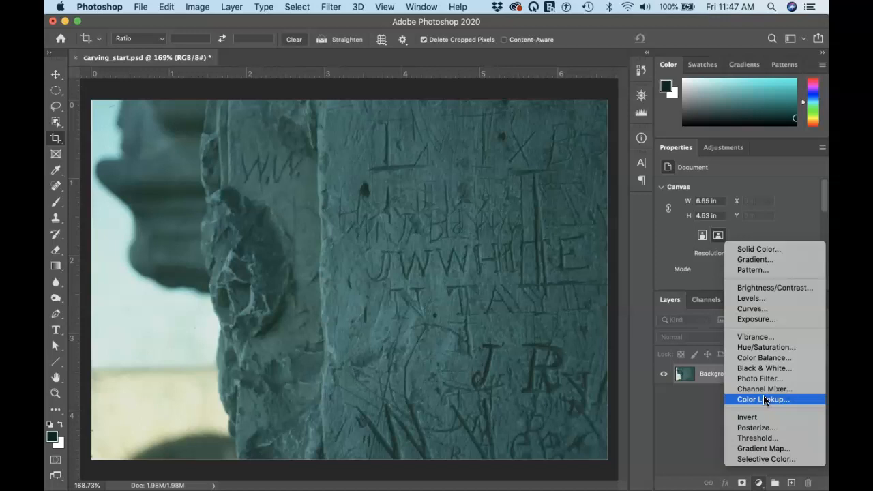
mouse_move(760, 298)
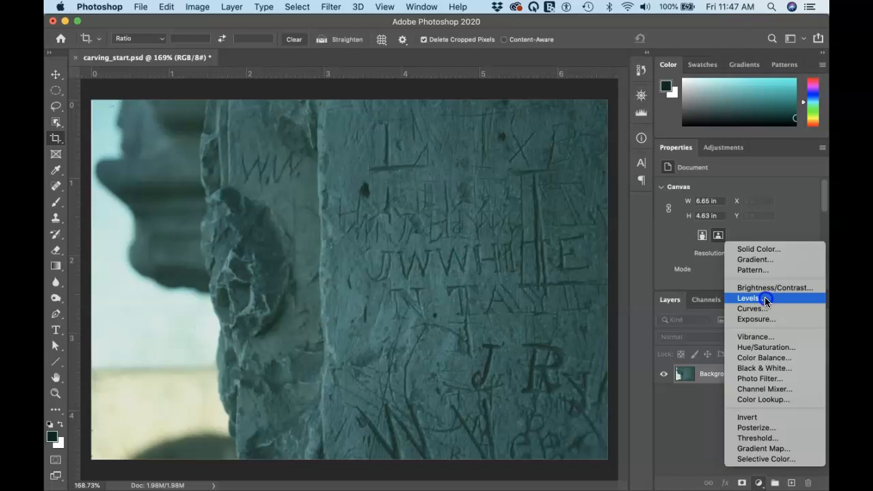
- Add a Levels adjustment layer and reopen the Histogram panel
click(748, 298)
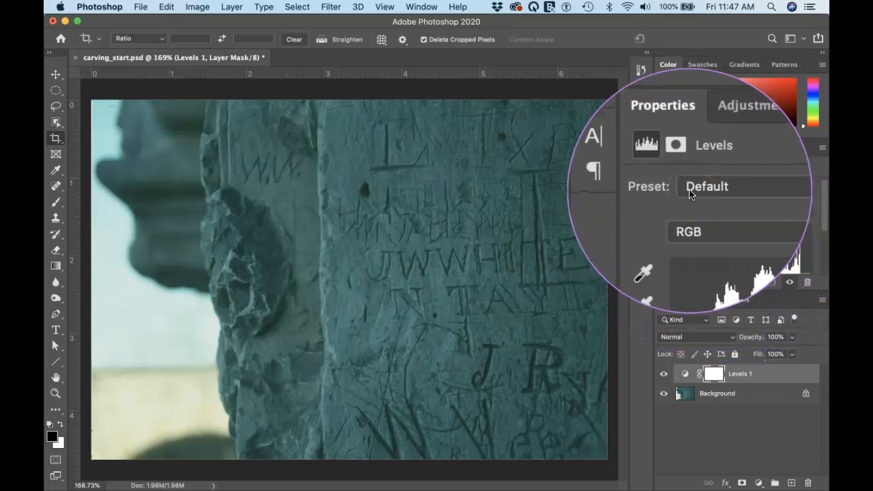
mouse_move(707, 186)
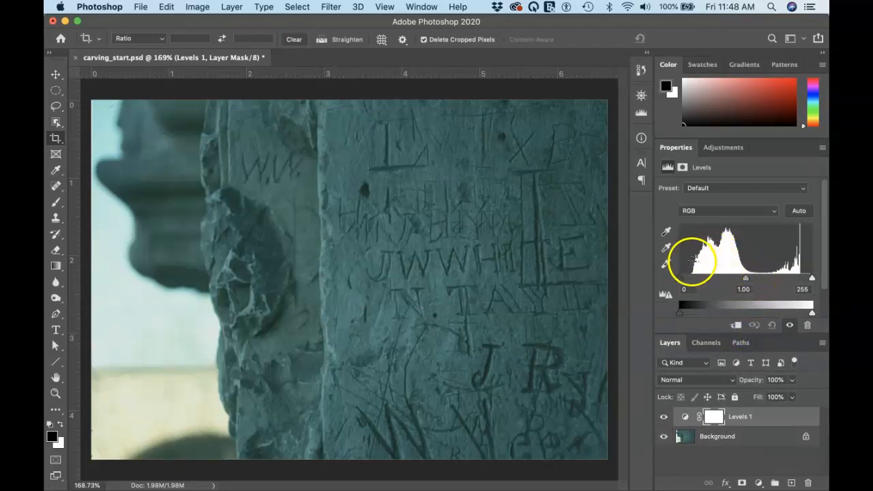
click(641, 114)
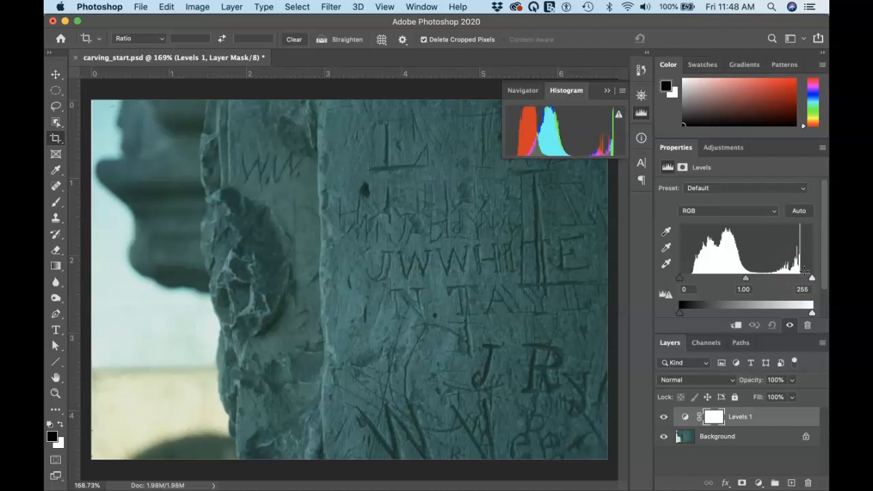
mouse_move(726, 270)
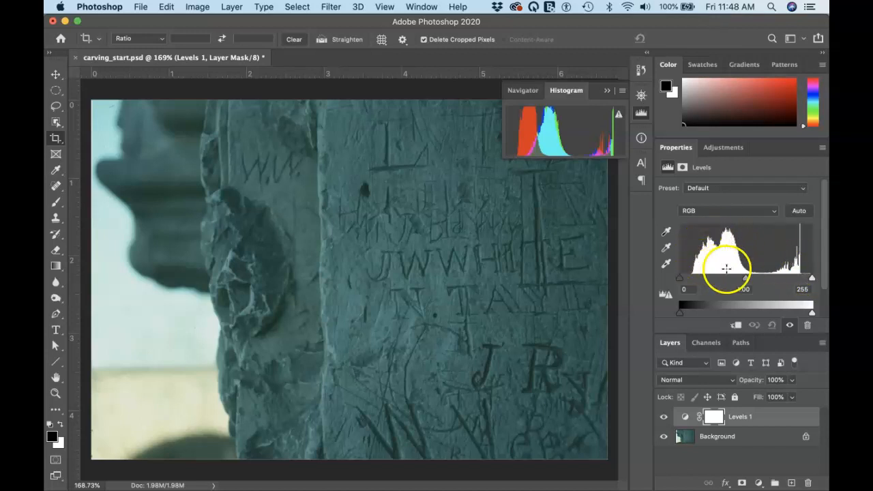
mouse_move(805, 262)
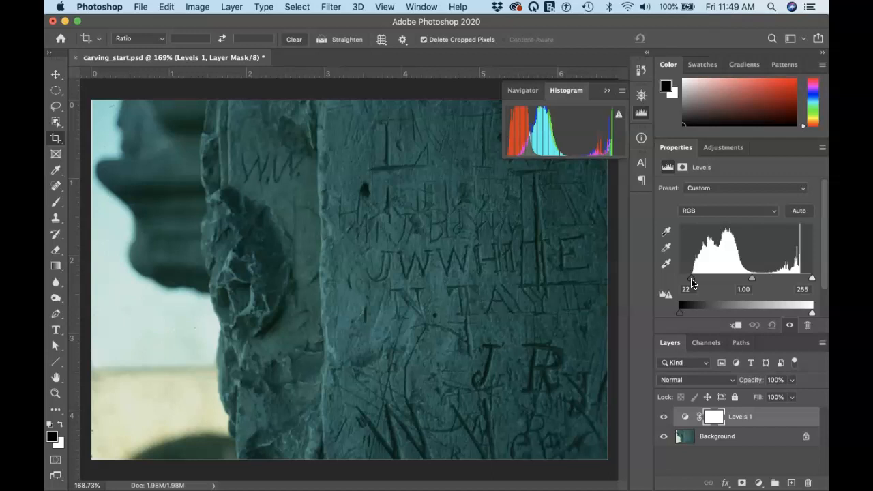
mouse_move(730, 283)
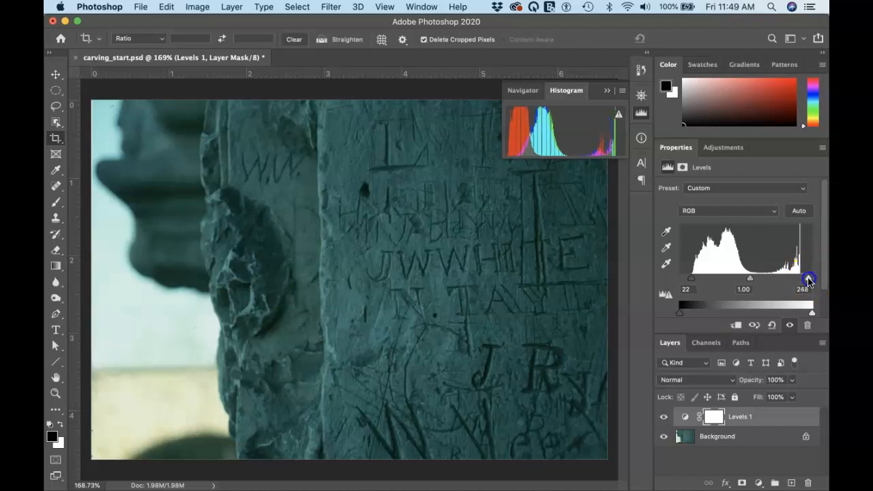
- Lower the Levels white input level from 255 toward 230, keeping black at 22
drag(808, 279, 799, 279)
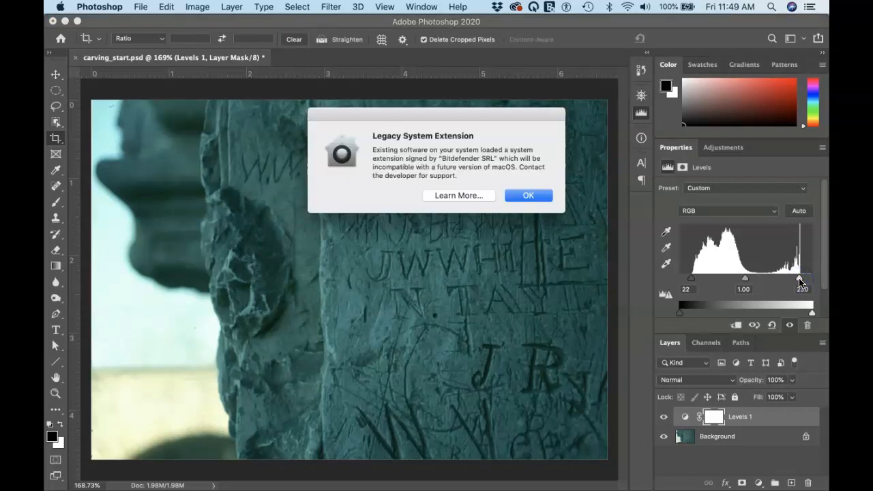
mouse_move(444, 192)
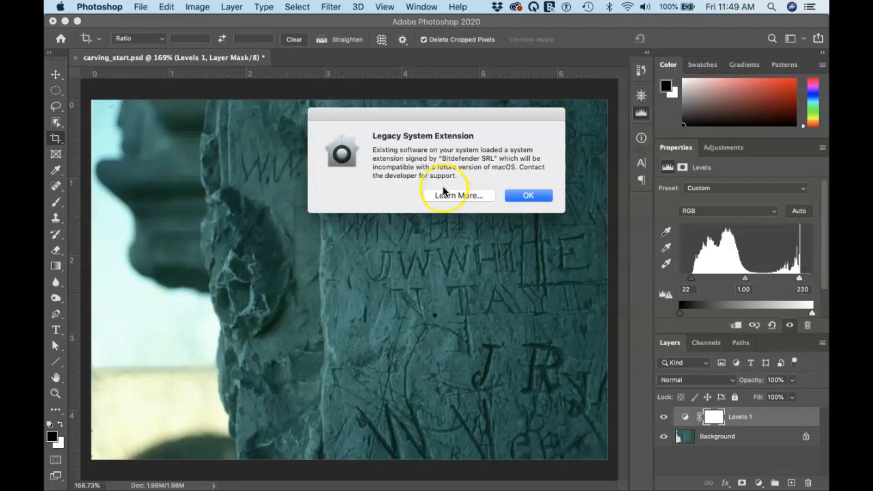
mouse_move(525, 195)
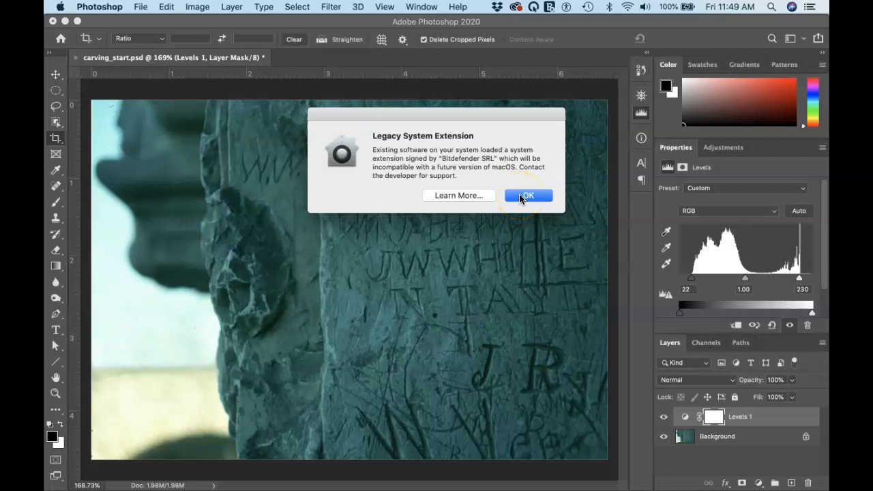
- Dismiss the Legacy System Extension alert with OK
click(528, 196)
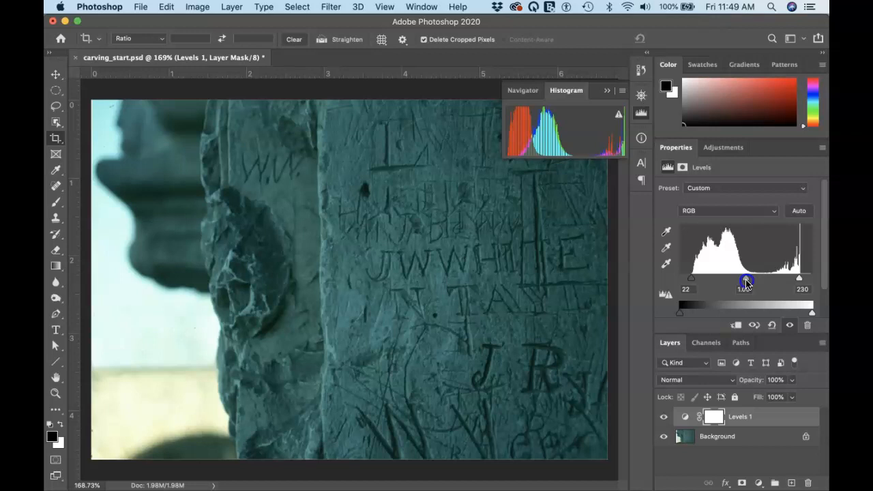
- Adjust the Levels midtone gamma slider to lighten the stone's midtones
drag(746, 280, 740, 280)
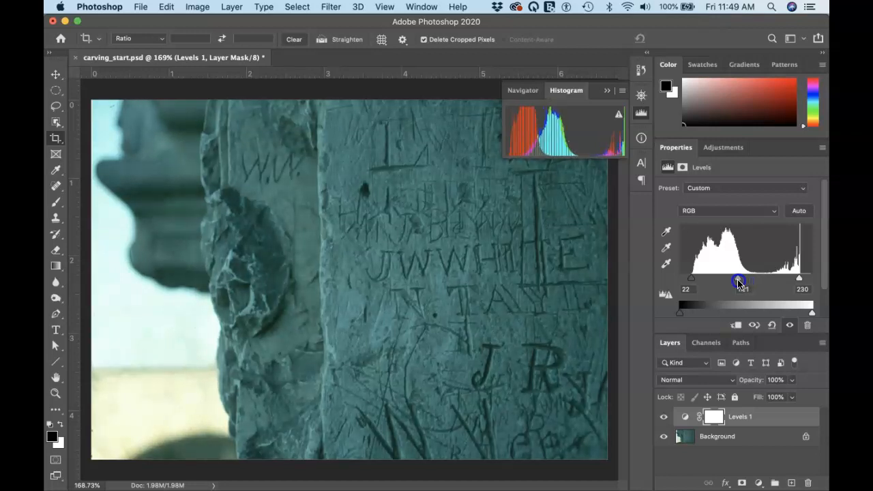
drag(740, 281, 733, 281)
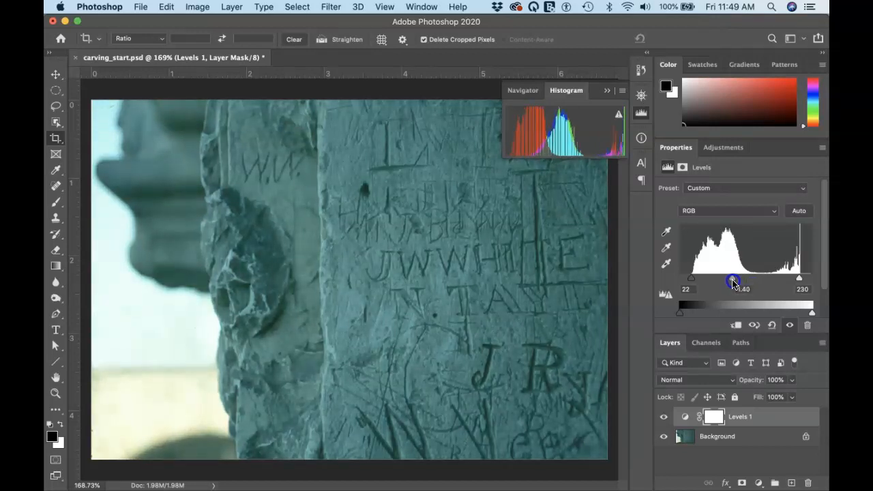
drag(733, 282, 731, 282)
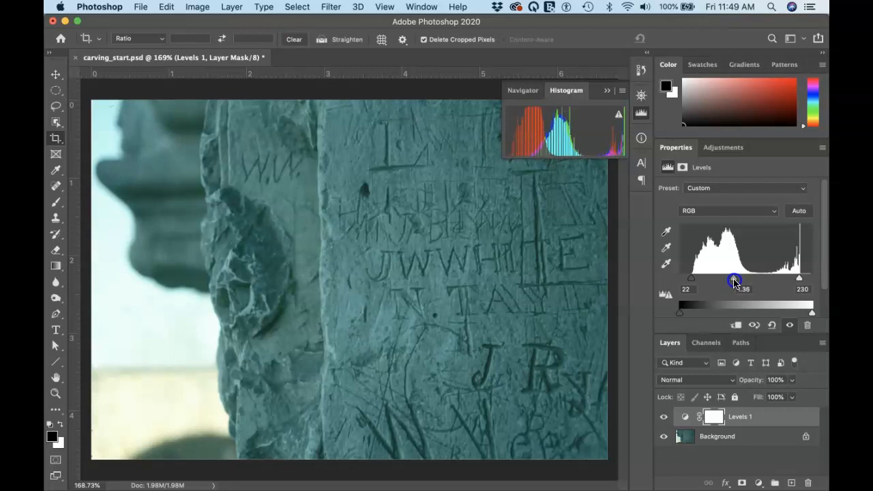
drag(738, 282, 736, 281)
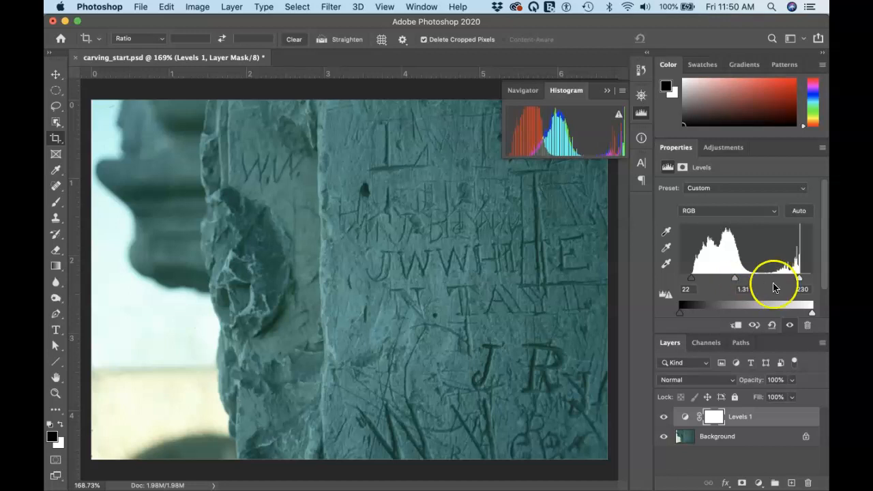
mouse_move(803, 283)
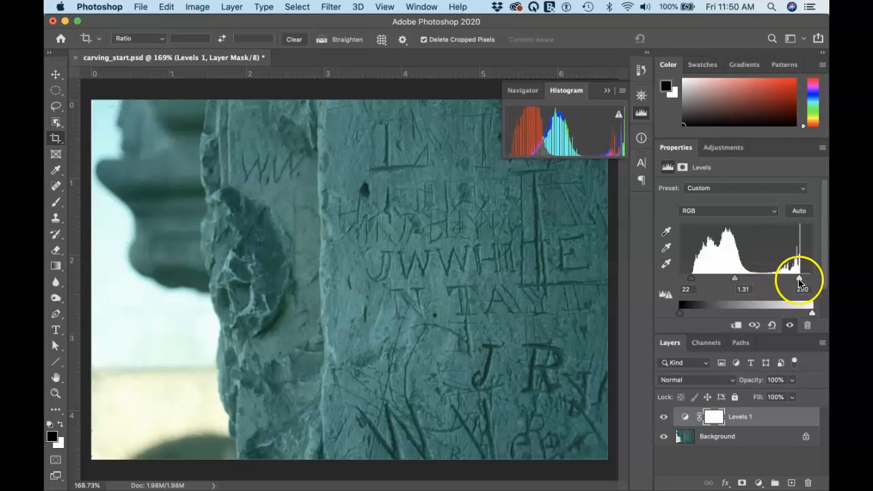
mouse_move(754, 281)
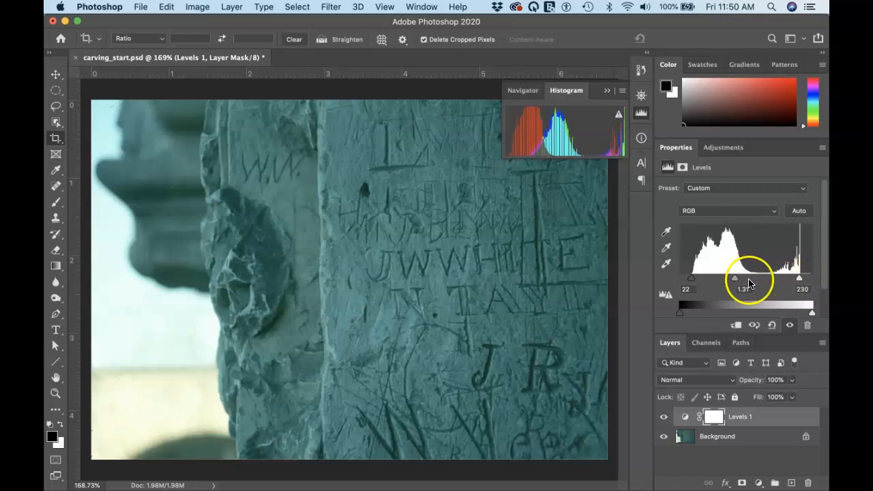
- Finalize Levels at black 37, white 224 and midtone gamma 1.25
drag(734, 279, 692, 278)
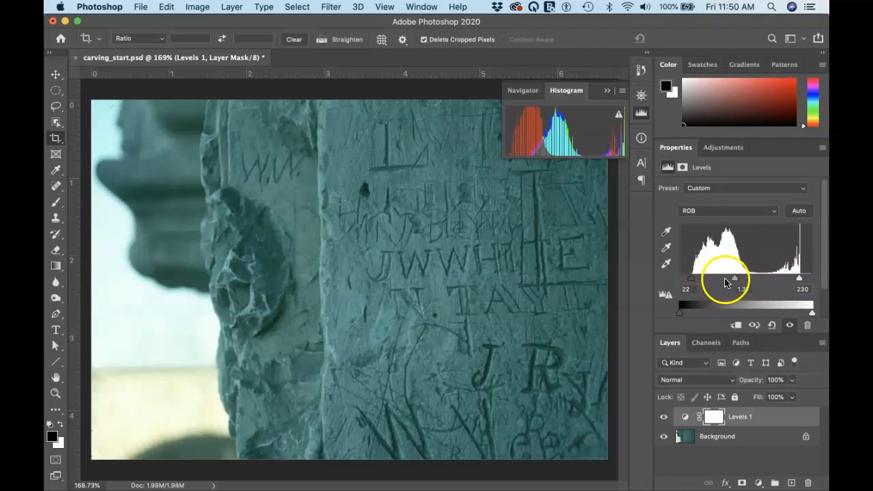
drag(734, 279, 740, 279)
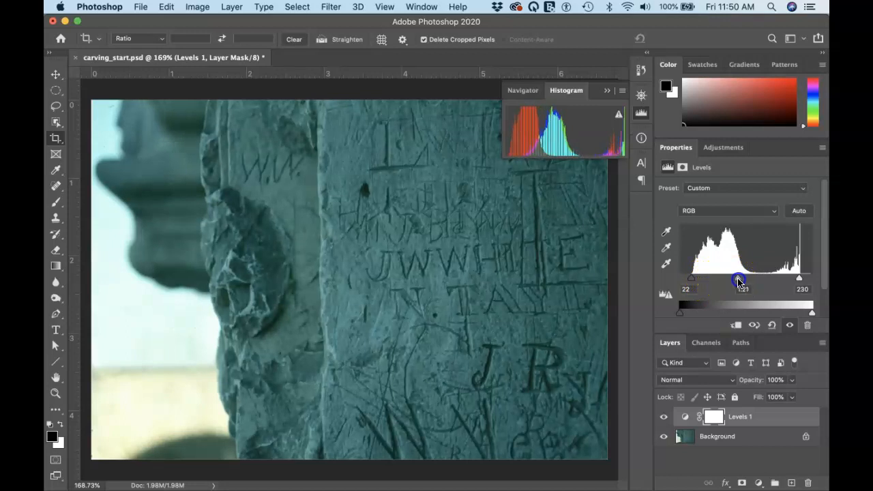
drag(747, 279, 742, 280)
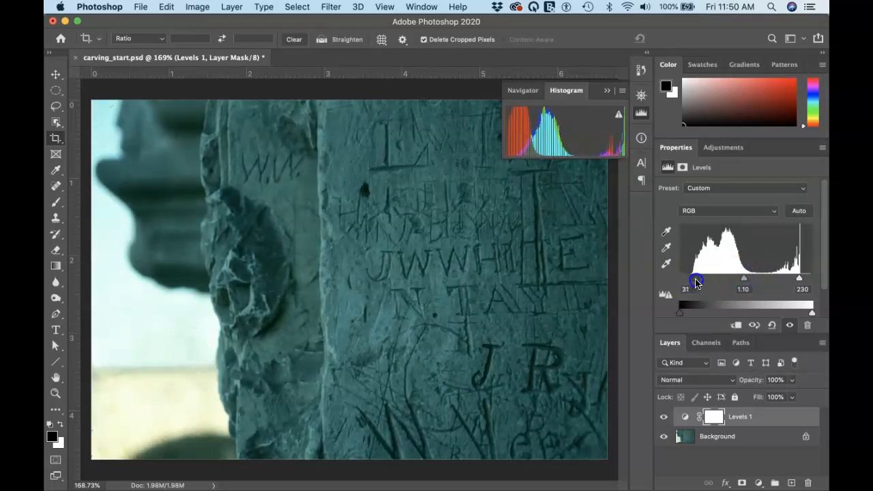
drag(799, 278, 796, 278)
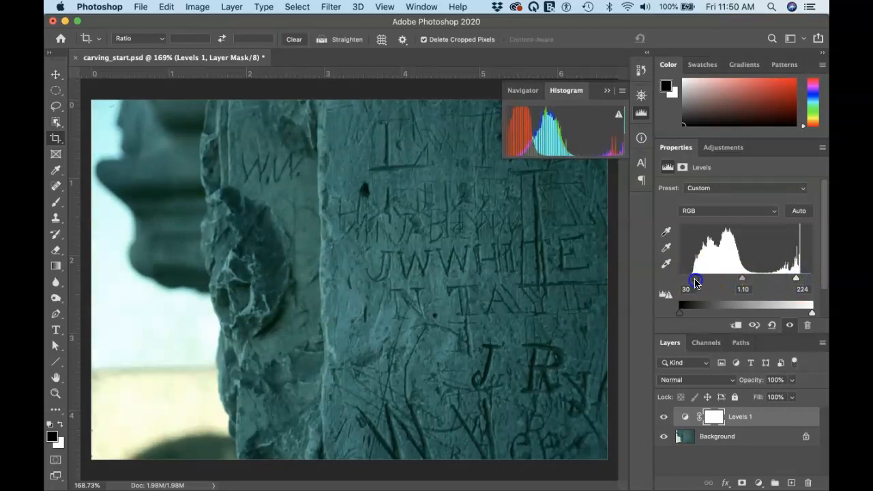
drag(692, 280, 698, 280)
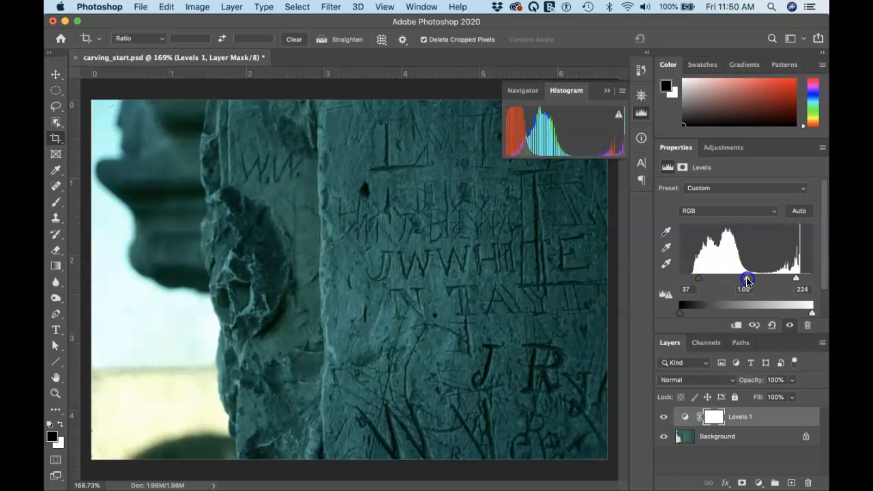
drag(748, 279, 744, 280)
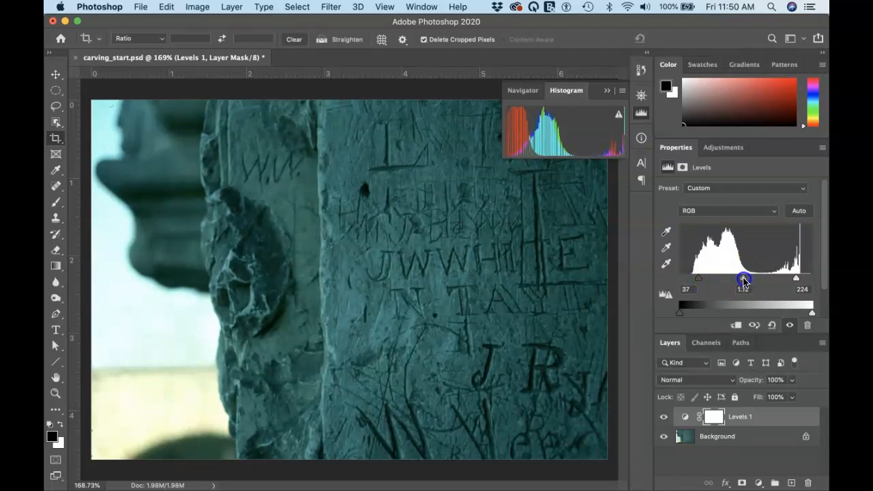
drag(744, 280, 740, 280)
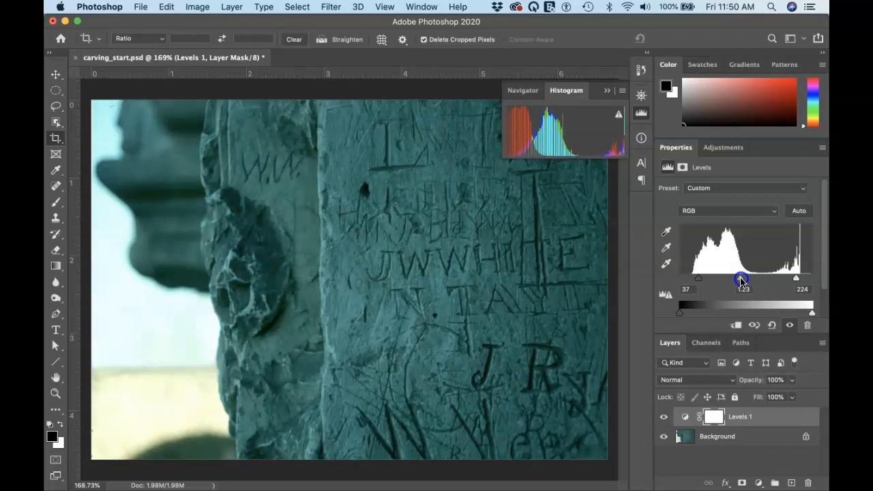
drag(743, 280, 740, 283)
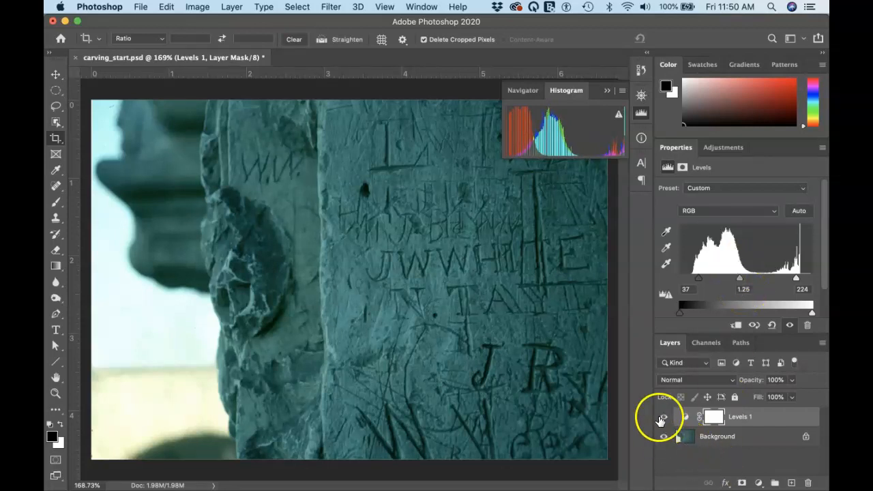
click(662, 417)
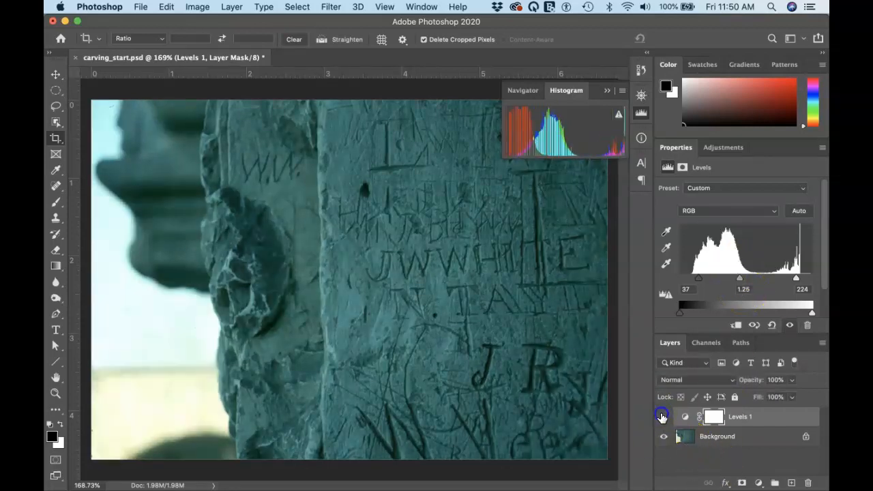
click(663, 416)
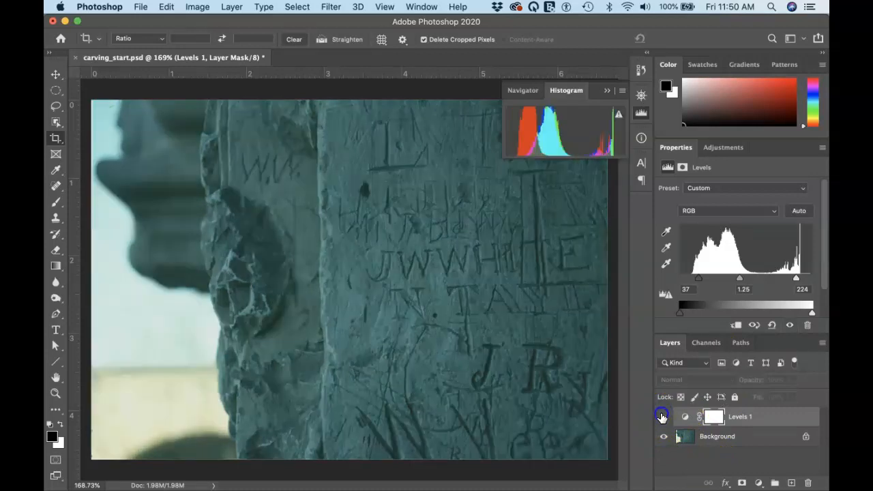
click(684, 416)
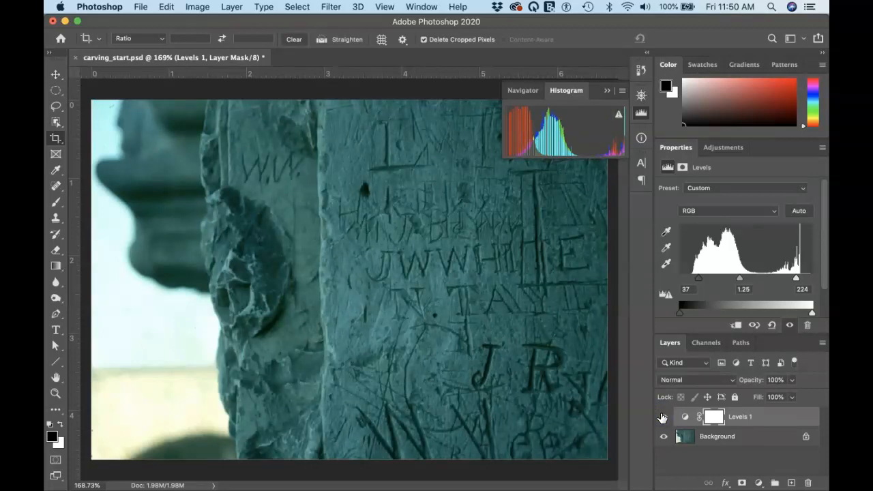
click(716, 436)
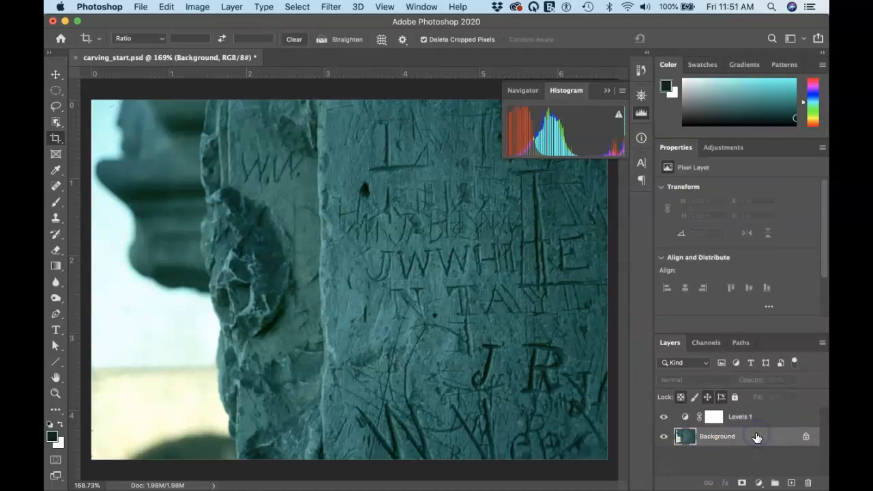